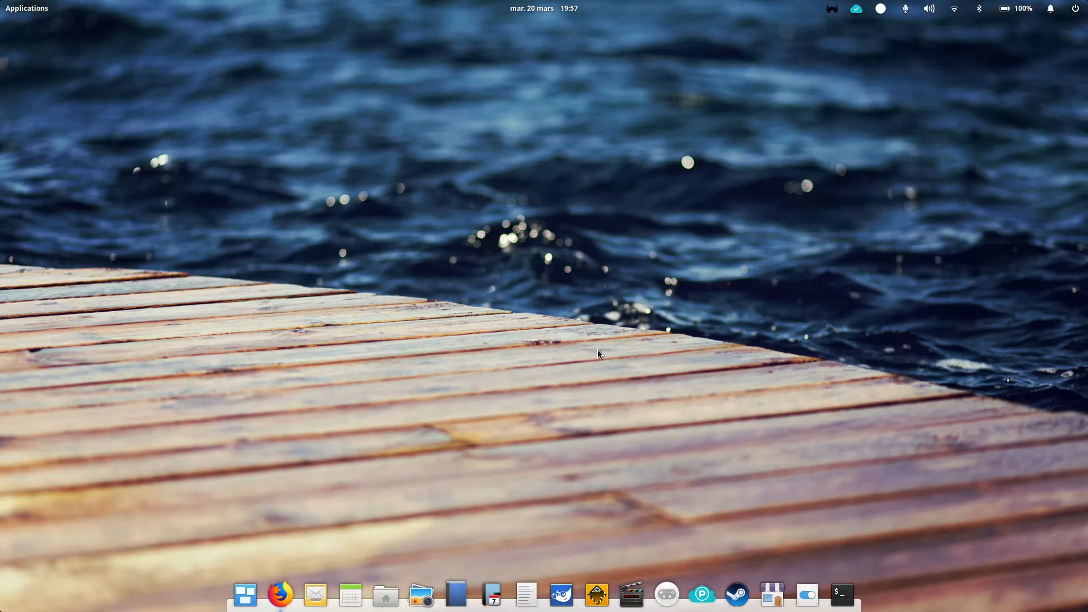
{"action": "mouse_move", "coordinate": [560, 261]}
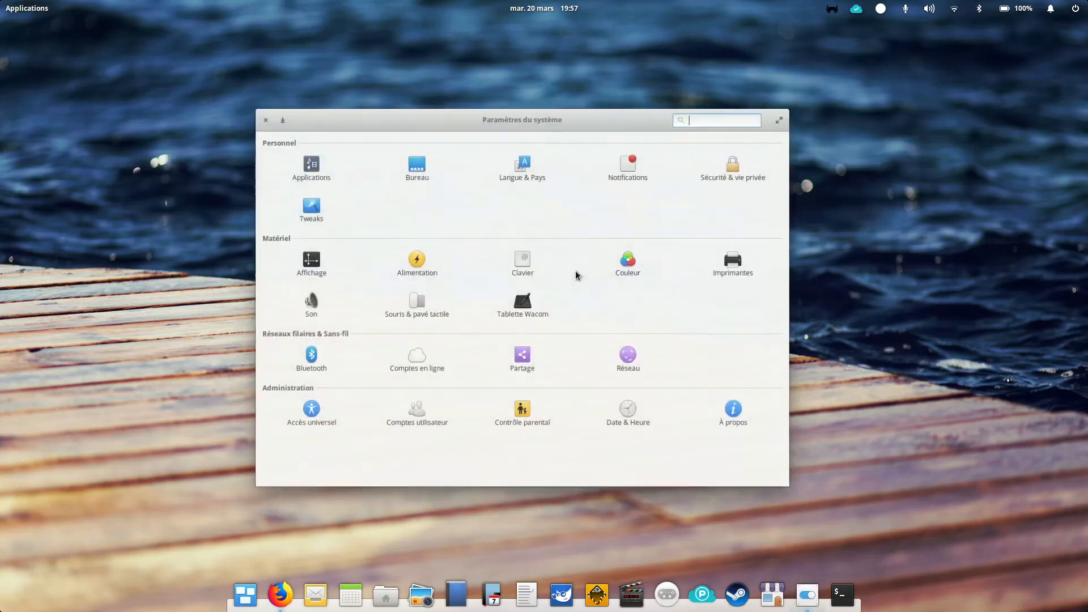
- Show the elementary OS 0.4.1 Loki About page, then search the launcher for Scratch
{"action": "left_click", "coordinate": [732, 410]}
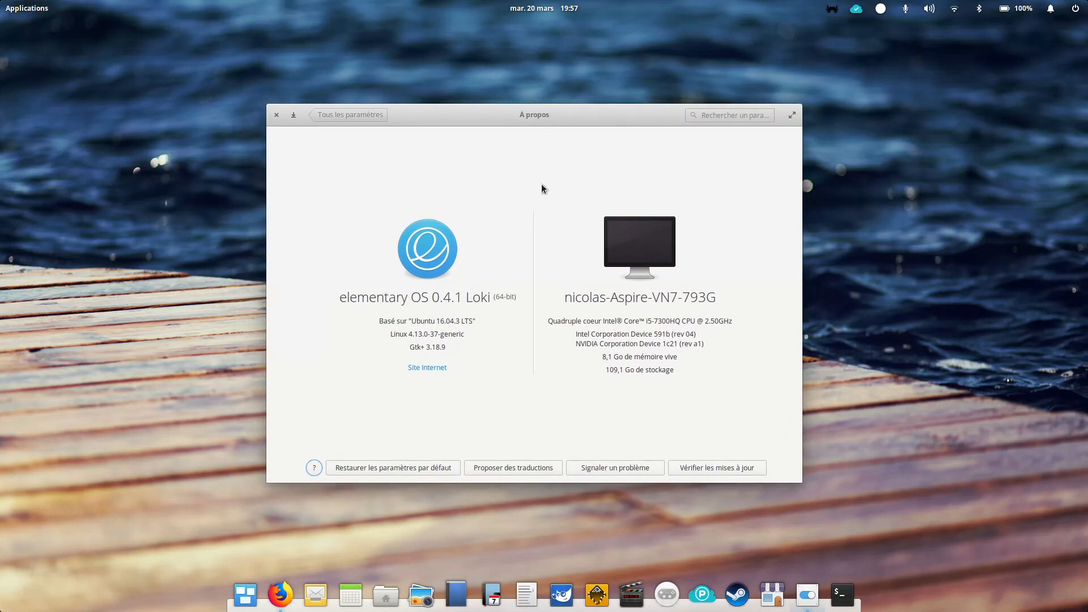
{"action": "mouse_move", "coordinate": [507, 168]}
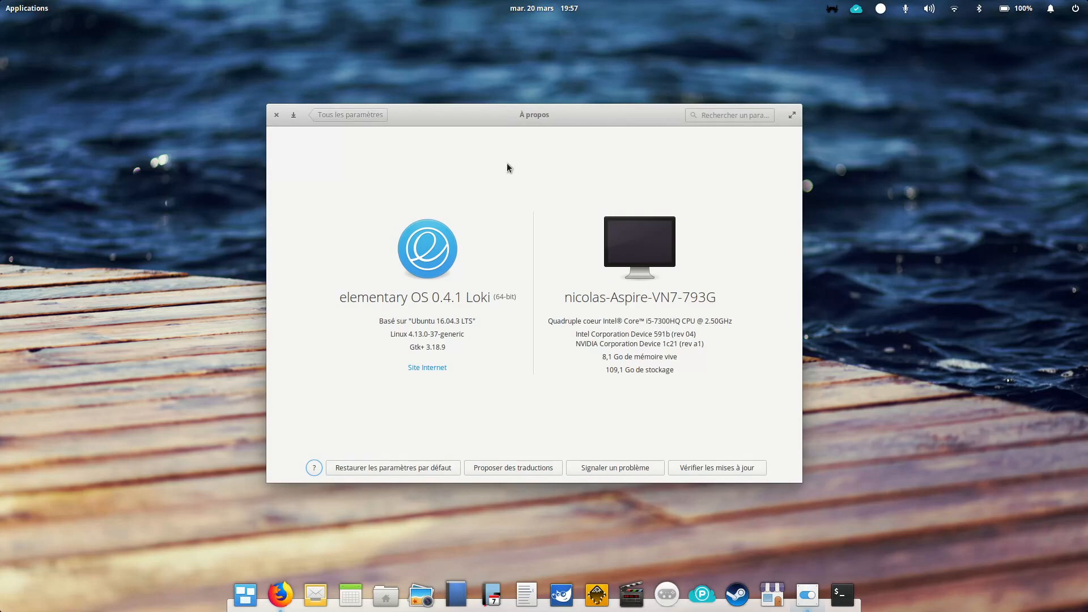
{"action": "mouse_move", "coordinate": [505, 169]}
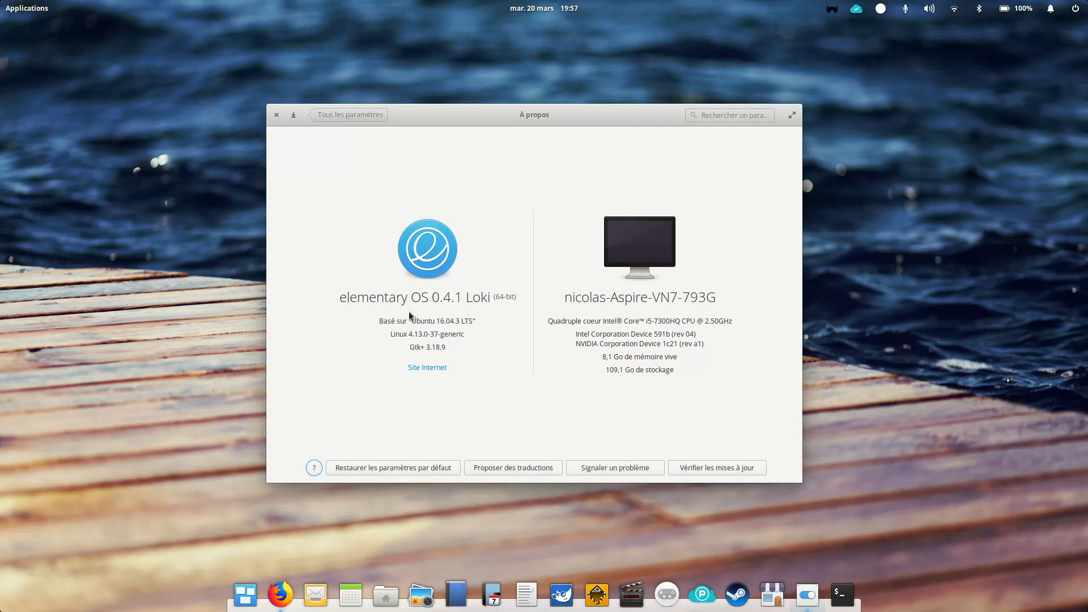
{"action": "mouse_move", "coordinate": [476, 334]}
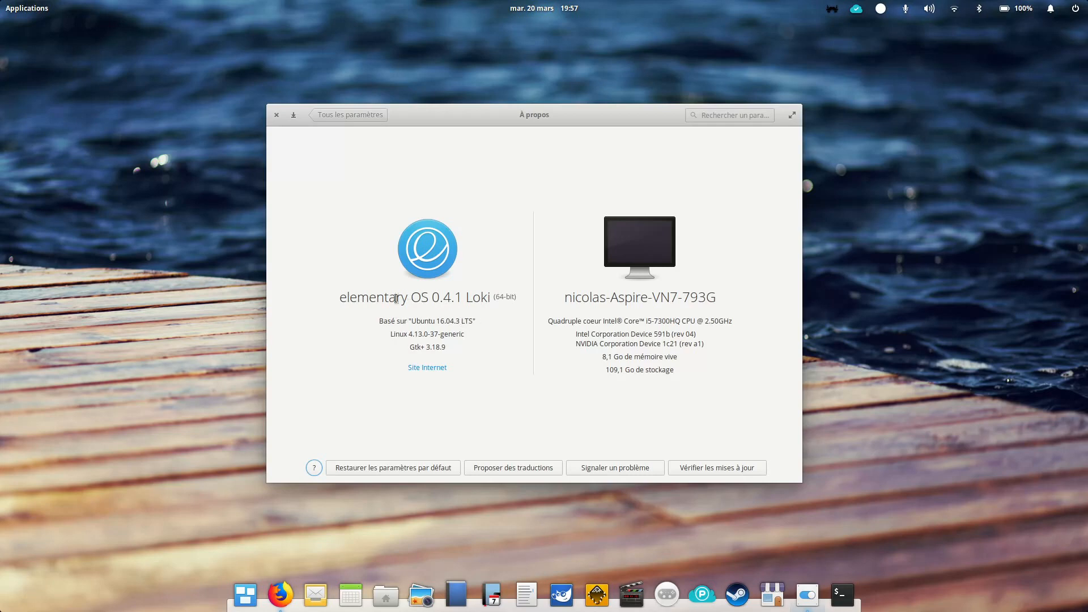
{"action": "mouse_move", "coordinate": [465, 325]}
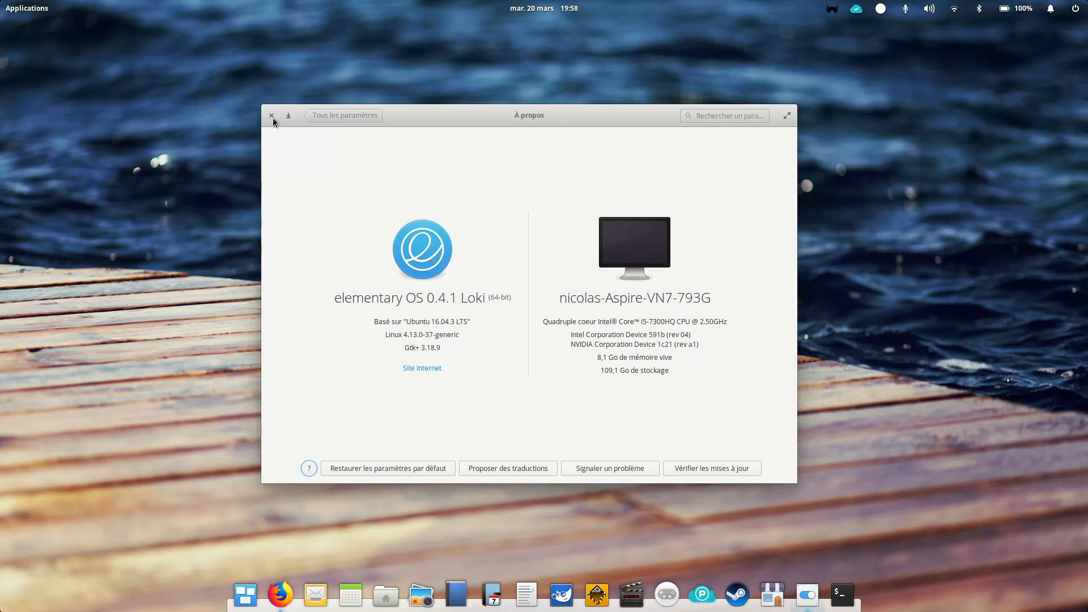
{"action": "mouse_move", "coordinate": [420, 324]}
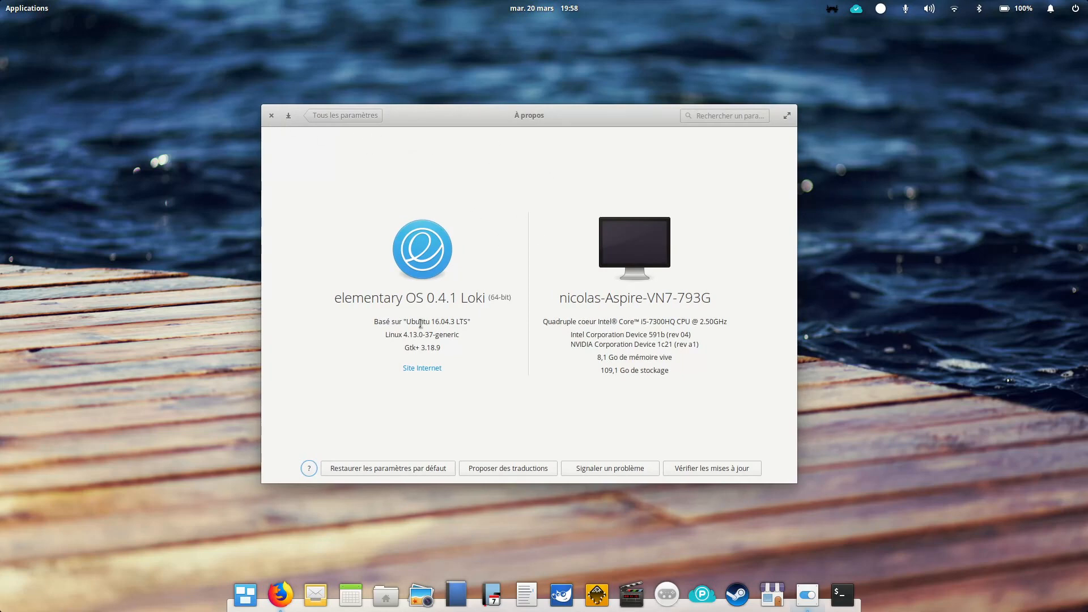
{"action": "left_click_drag", "start_coordinate": [528, 115], "coordinate": [532, 119]}
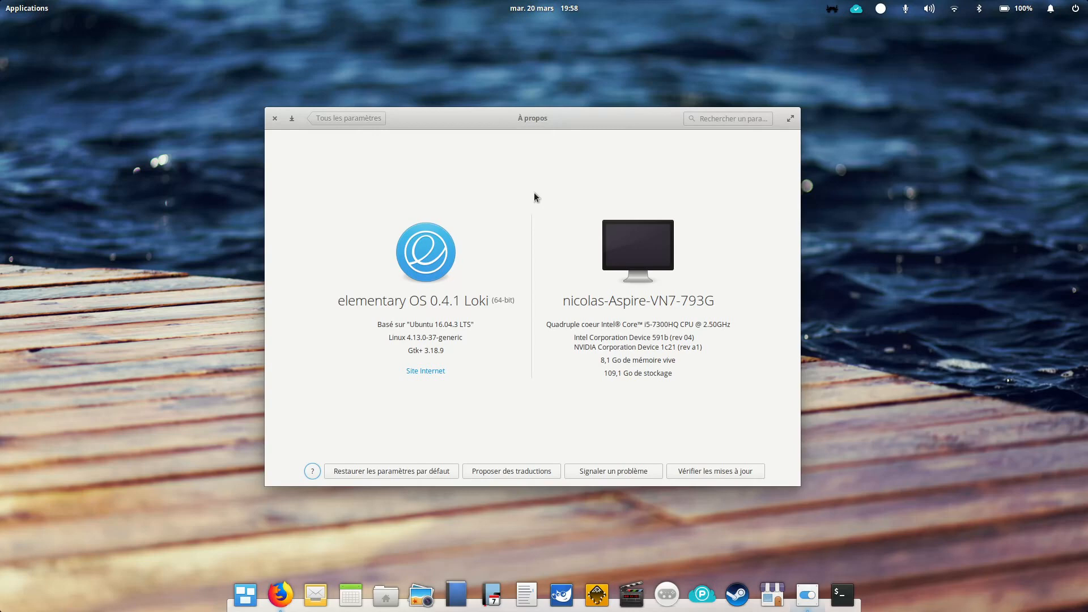
{"action": "mouse_move", "coordinate": [551, 186]}
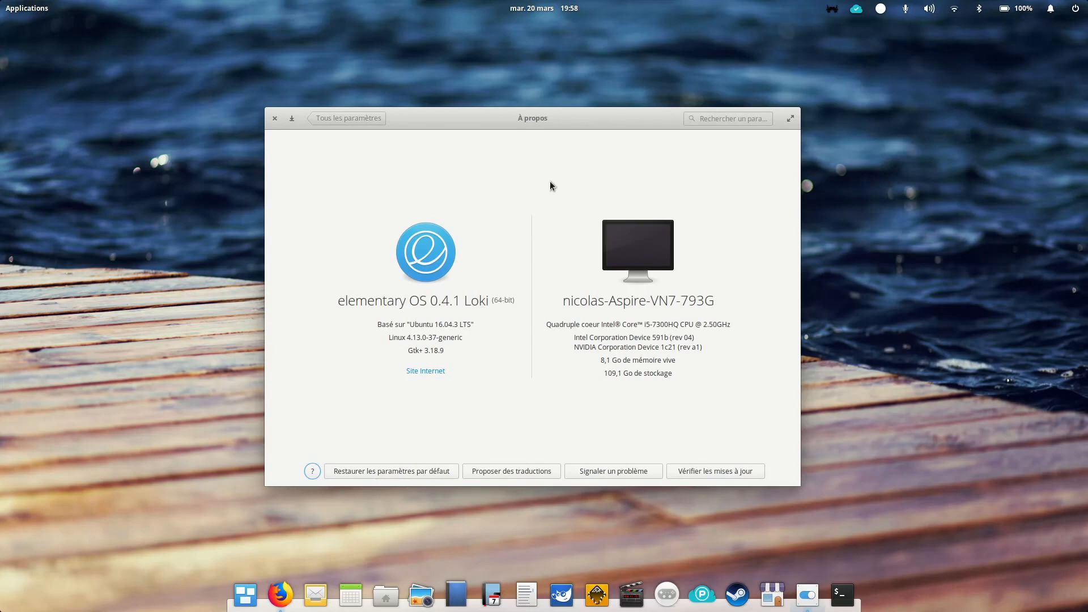
{"action": "mouse_move", "coordinate": [578, 148]}
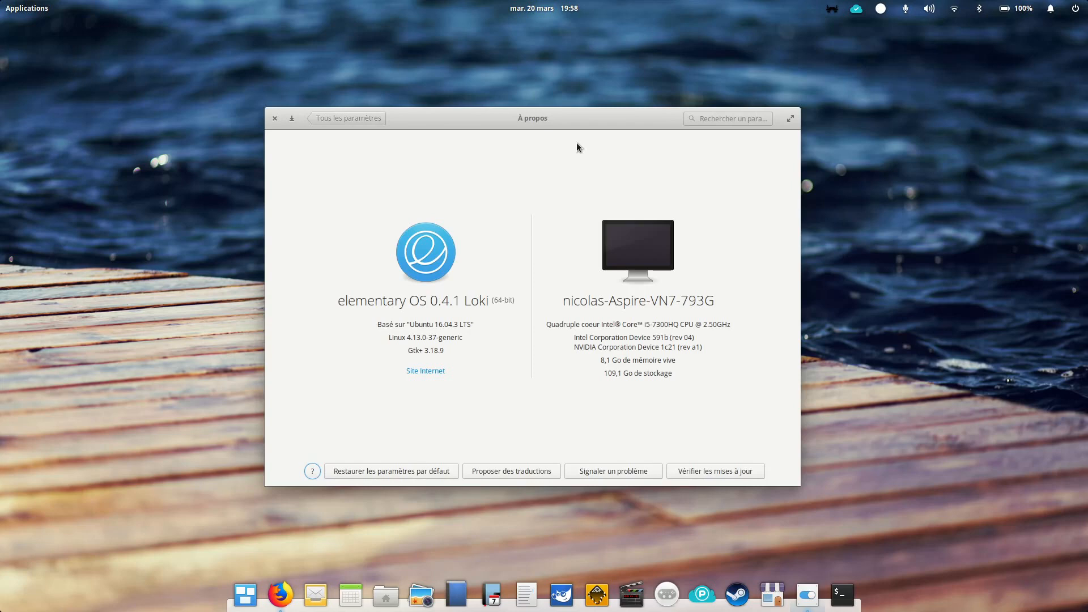
{"action": "mouse_move", "coordinate": [451, 130]}
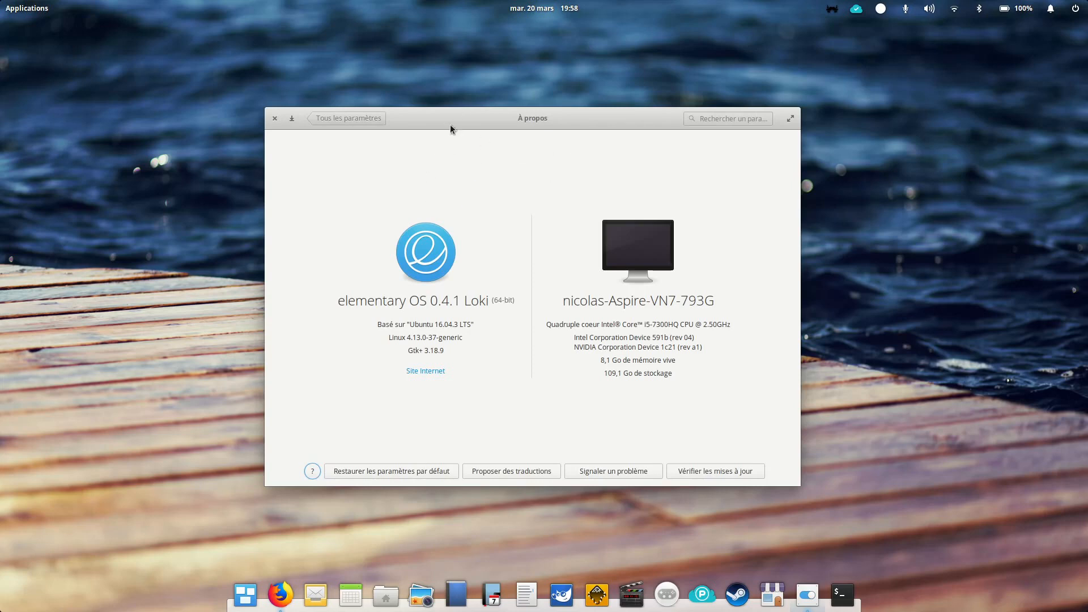
{"action": "mouse_move", "coordinate": [521, 127]}
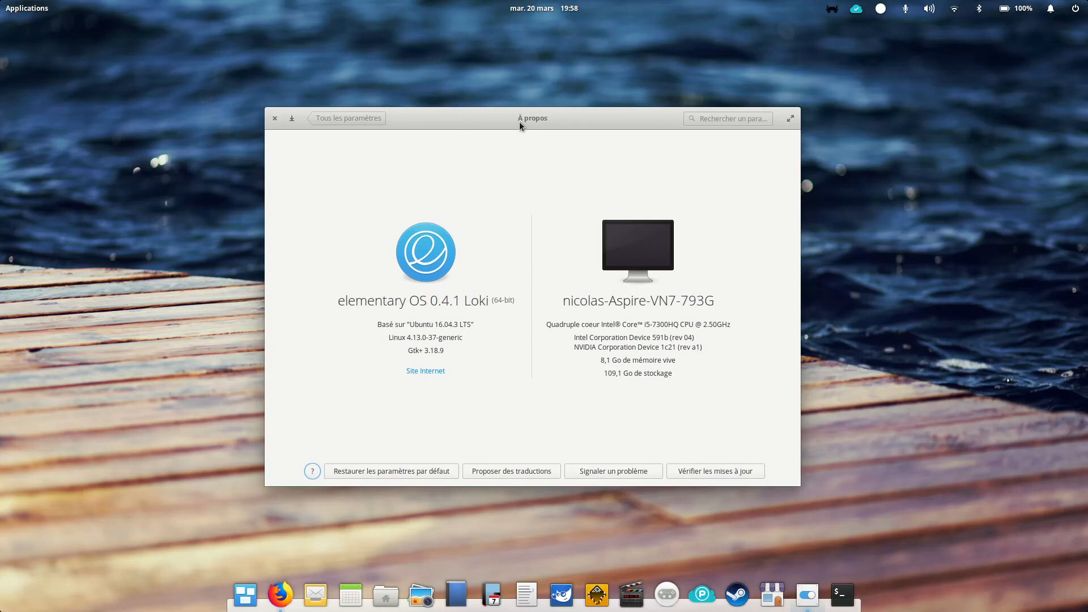
{"action": "mouse_move", "coordinate": [531, 127]}
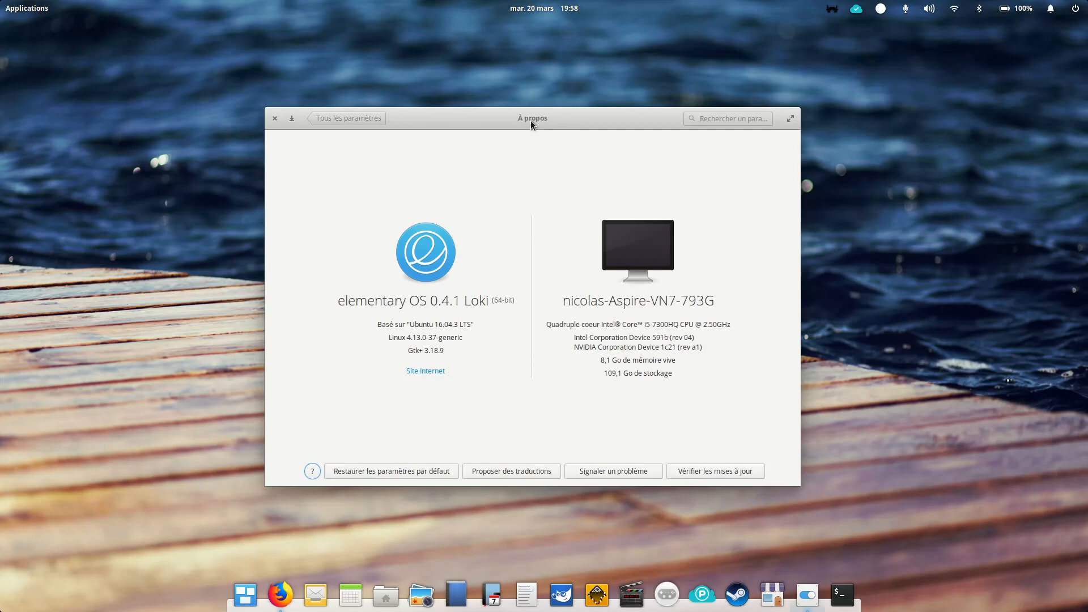
{"action": "mouse_move", "coordinate": [581, 157]}
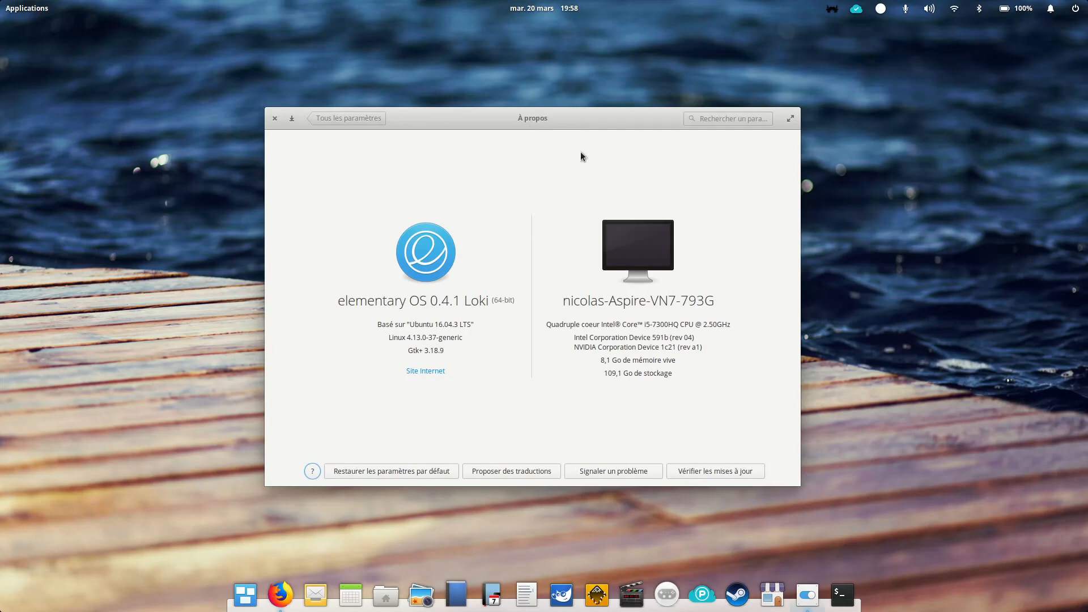
{"action": "mouse_move", "coordinate": [568, 130]}
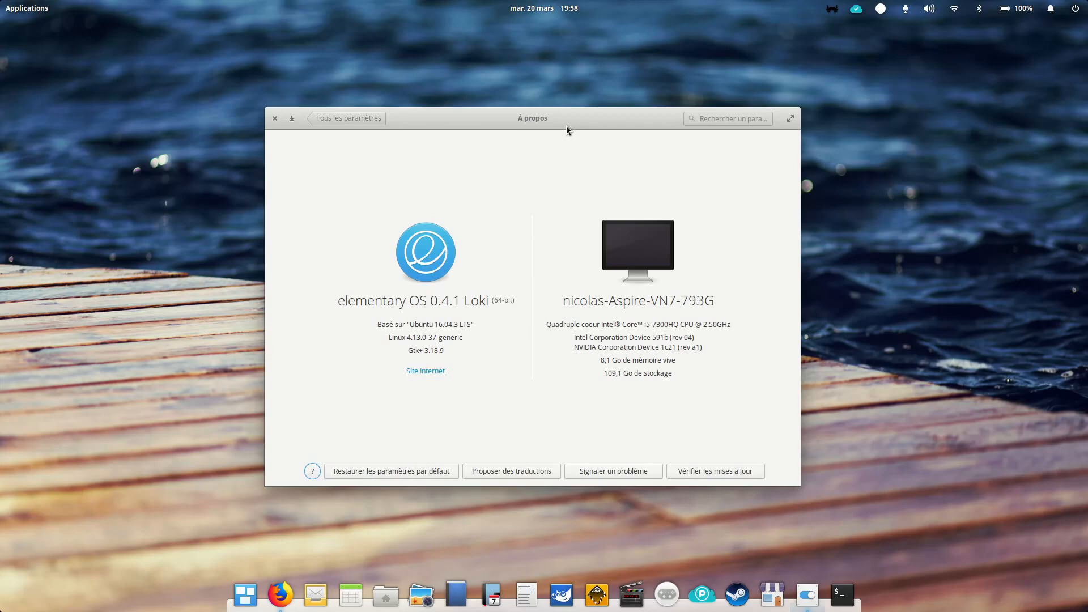
{"action": "mouse_move", "coordinate": [565, 129]}
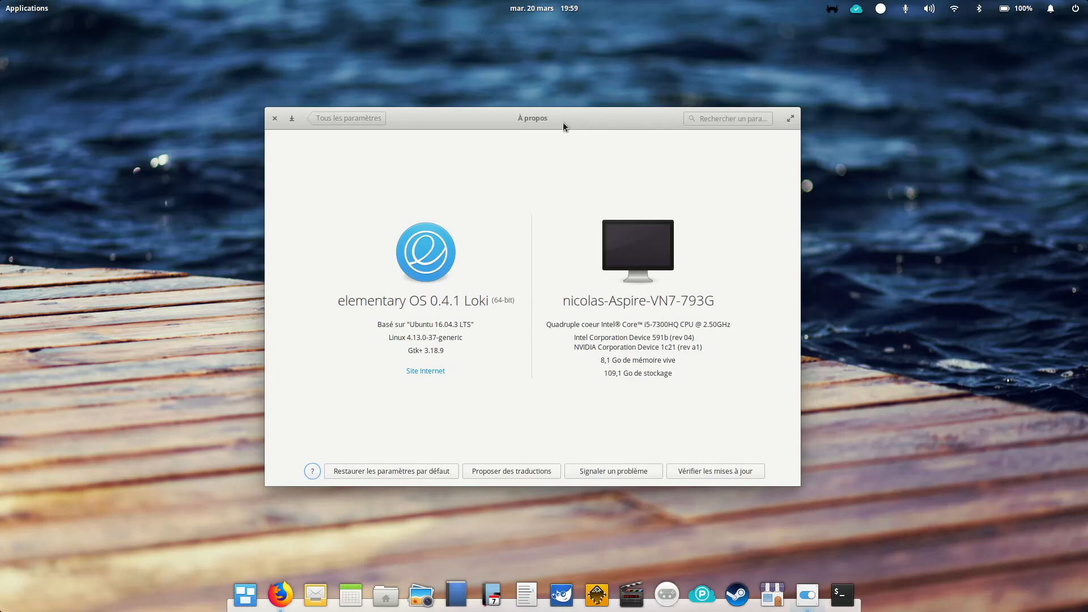
{"action": "mouse_move", "coordinate": [462, 139]}
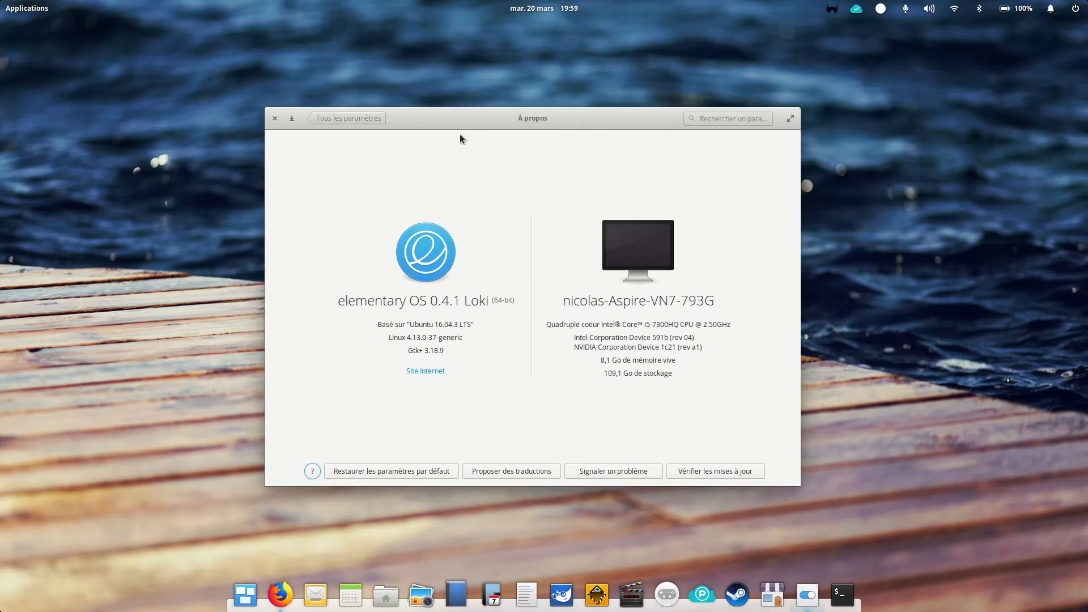
{"action": "mouse_move", "coordinate": [467, 135]}
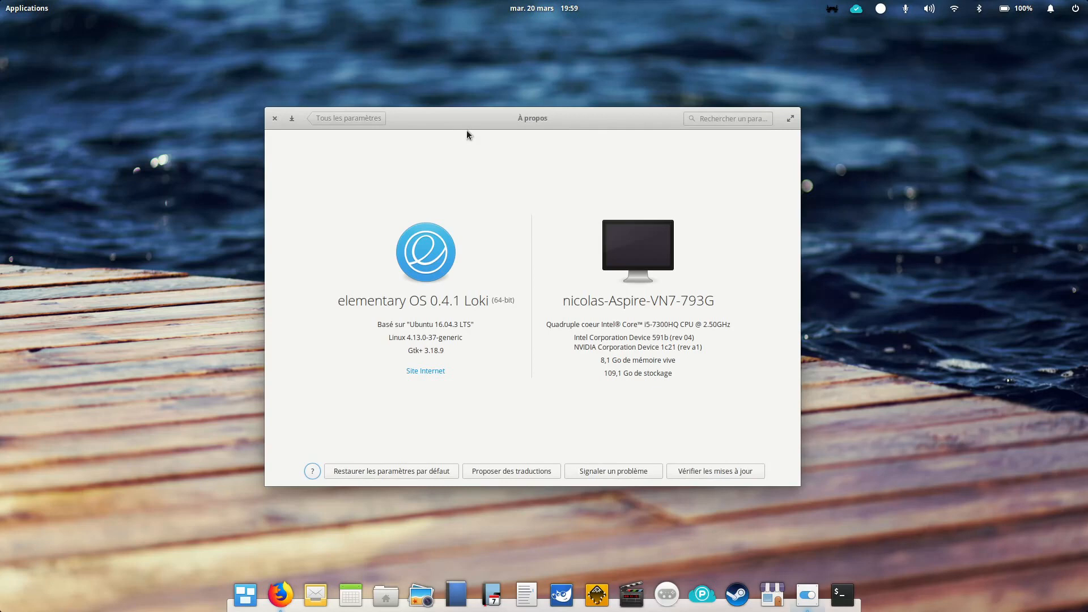
{"action": "mouse_move", "coordinate": [535, 123]}
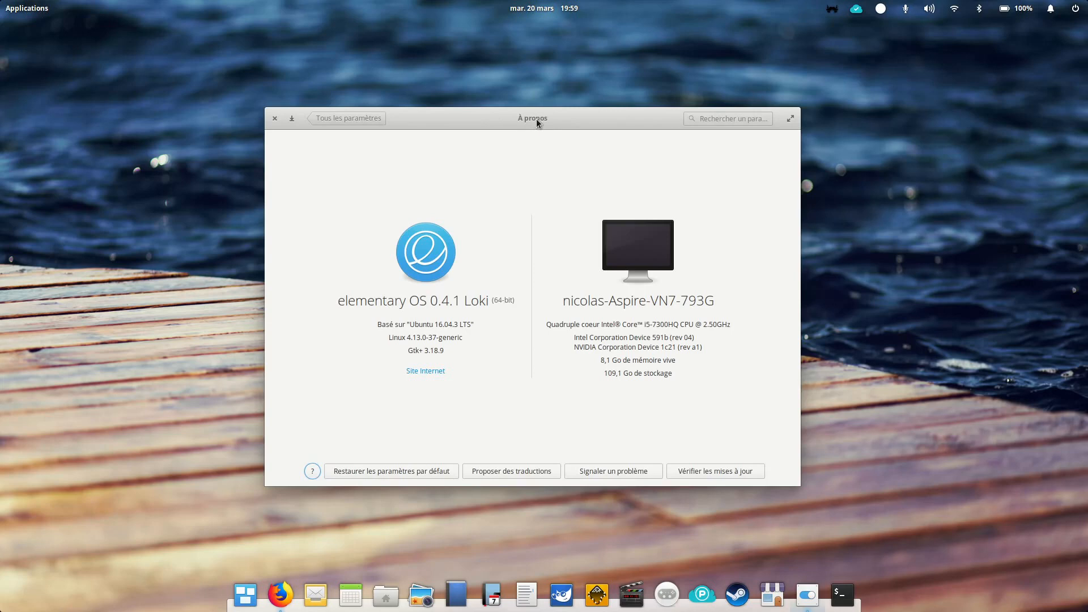
{"action": "mouse_move", "coordinate": [525, 133]}
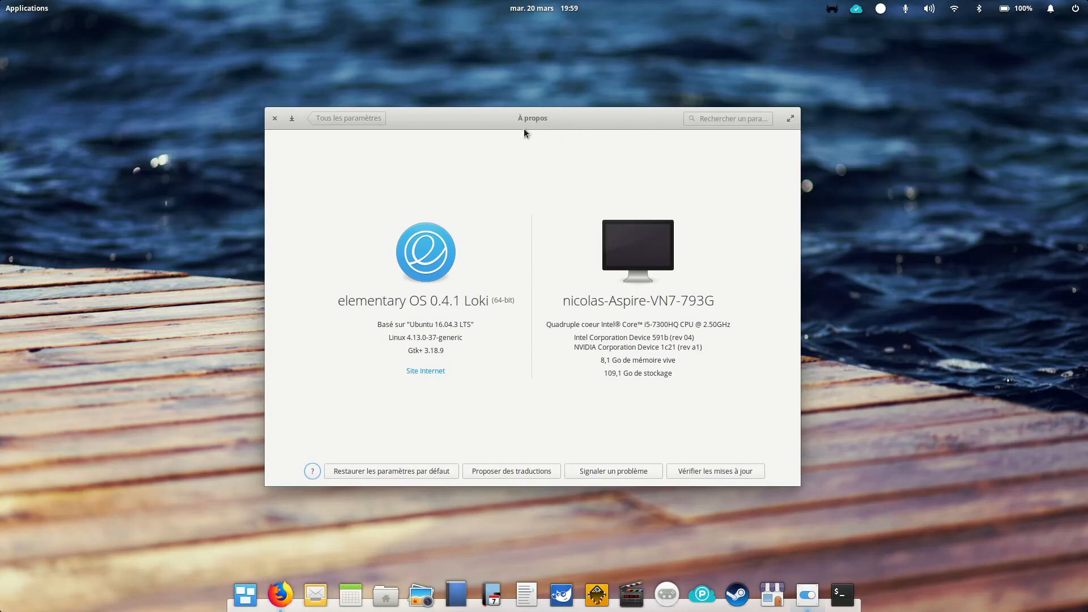
{"action": "mouse_move", "coordinate": [663, 355]}
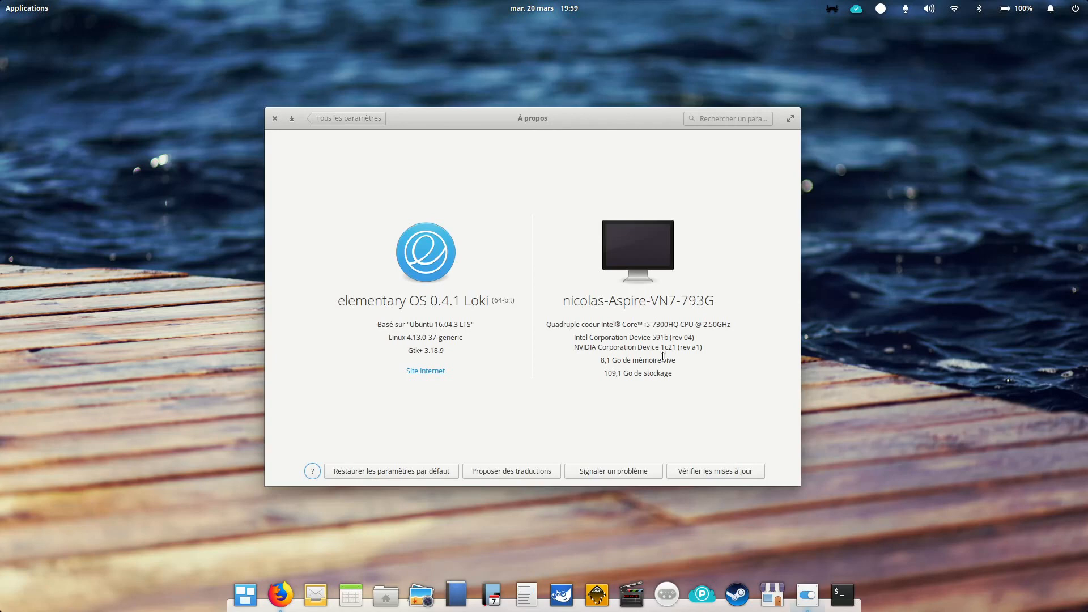
{"action": "type", "text": "scra"}
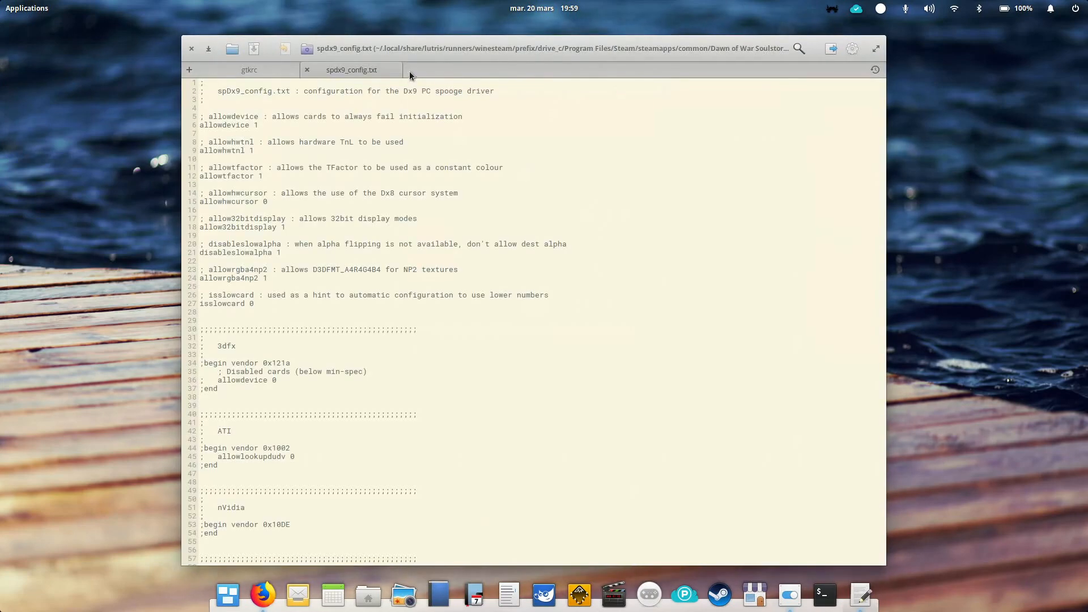
- Switch Scratch to the gtkrc GIMP CC Darker theme file tab
{"action": "left_click", "coordinate": [249, 69]}
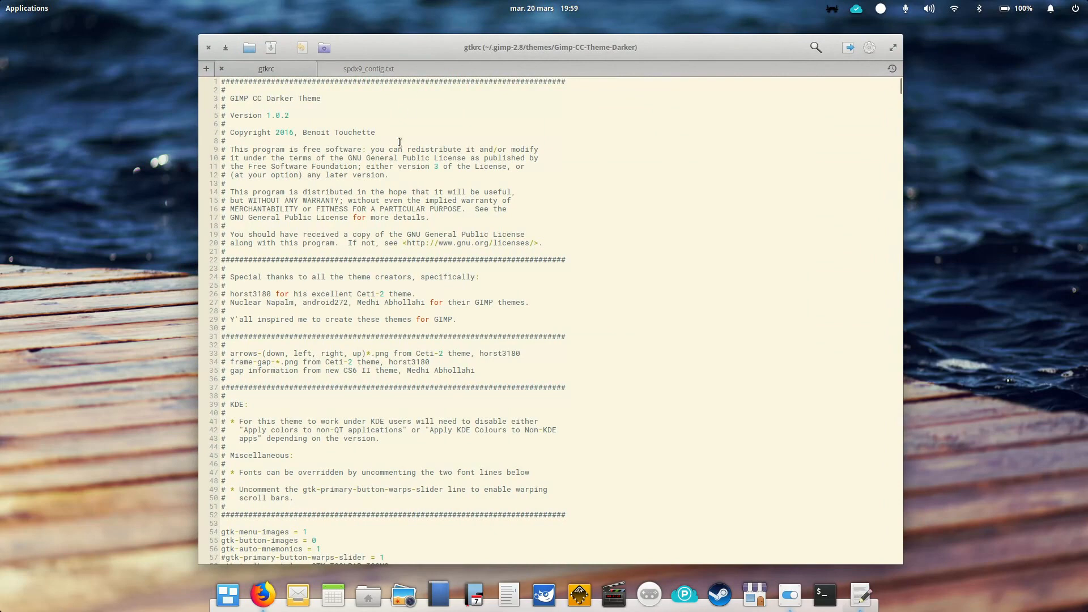
{"action": "mouse_move", "coordinate": [718, 59]}
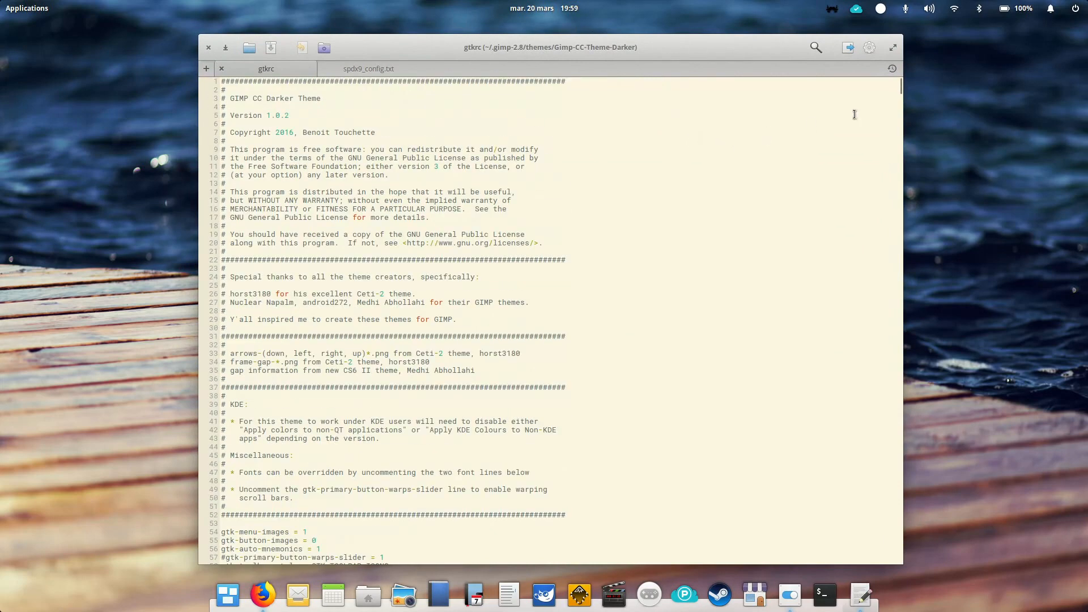
{"action": "mouse_move", "coordinate": [489, 54]}
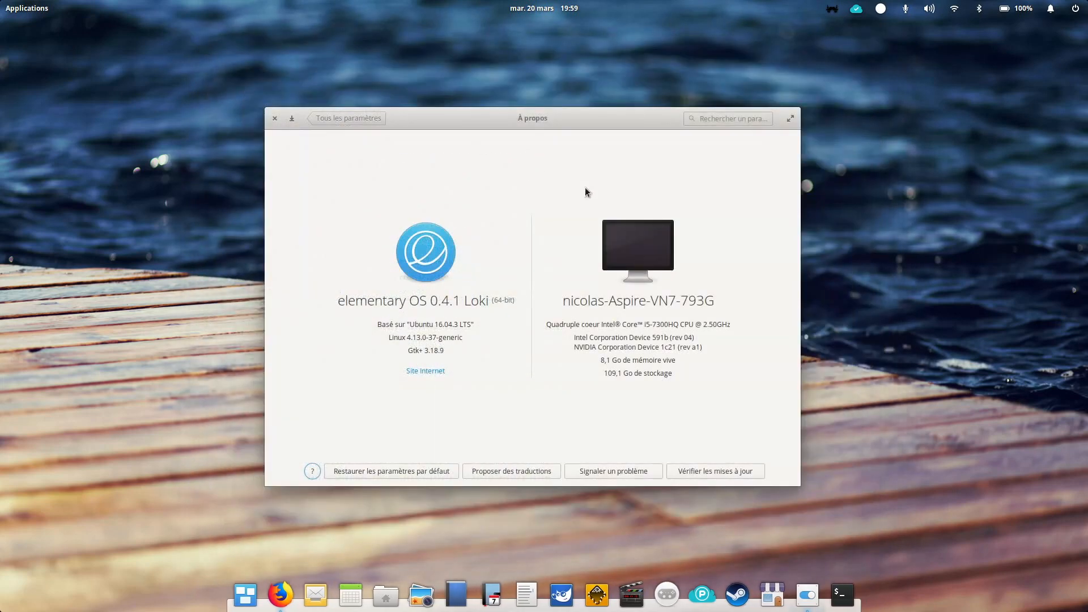
{"action": "mouse_move", "coordinate": [594, 192]}
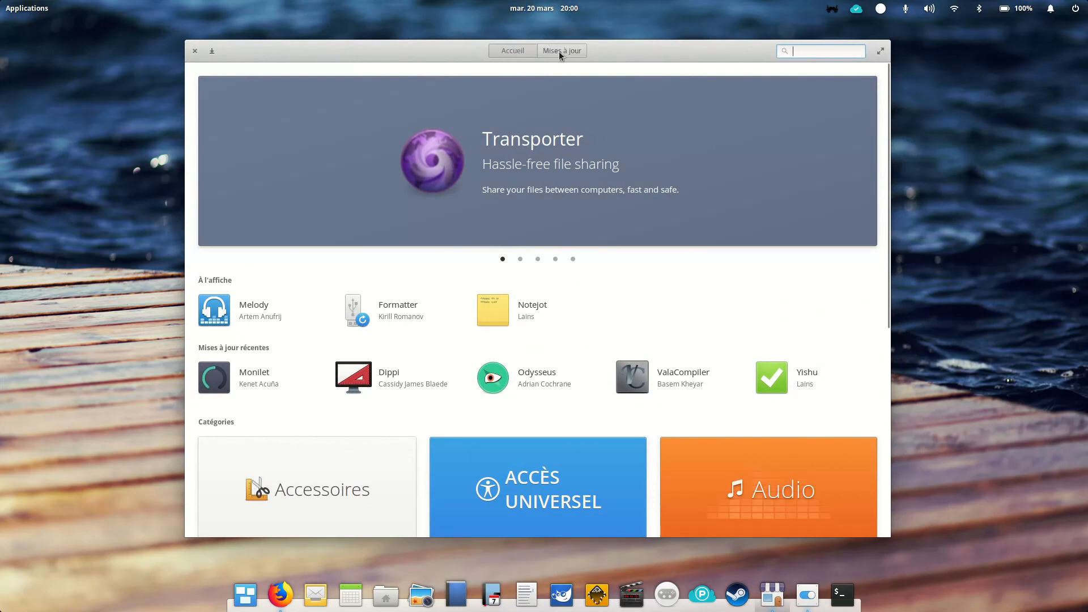
- Browse Accessoires apps and Image Optimizer pricing, then view the all-current updates list
{"action": "left_click", "coordinate": [561, 50]}
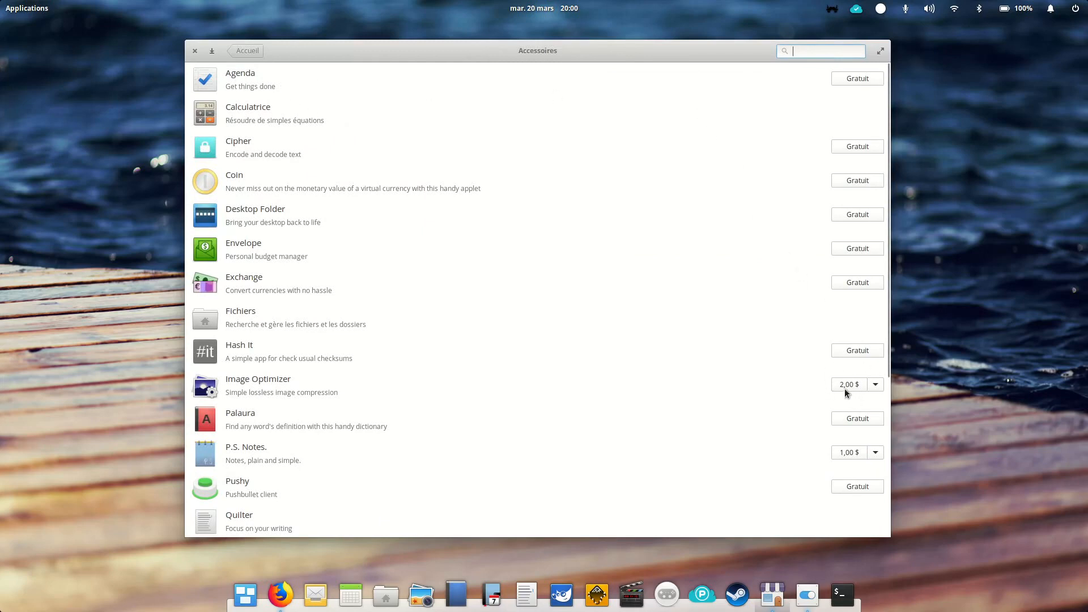
{"action": "left_click", "coordinate": [875, 384]}
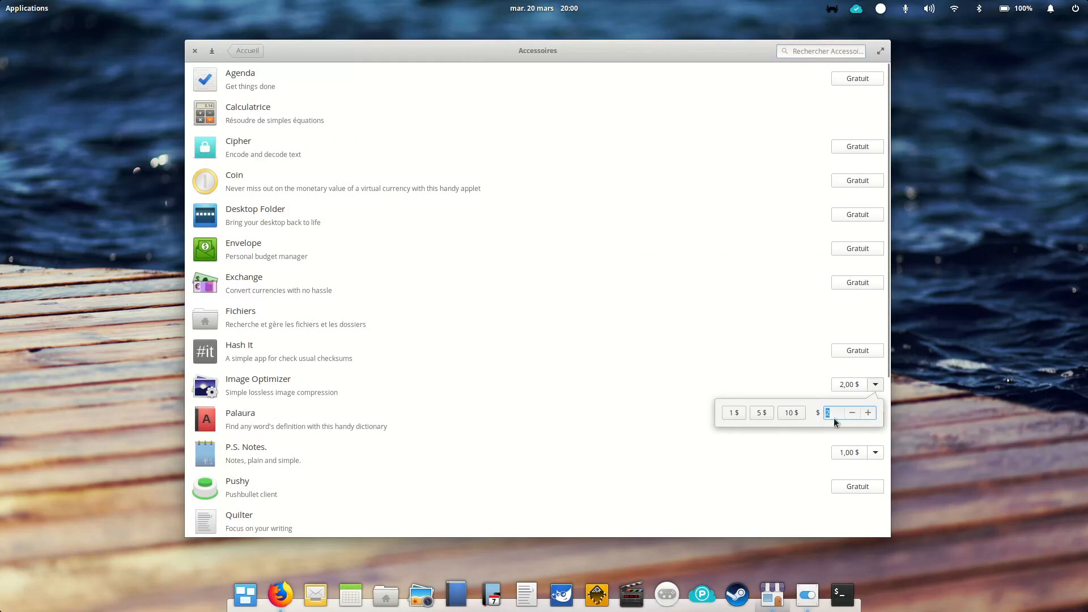
{"action": "mouse_move", "coordinate": [548, 128]}
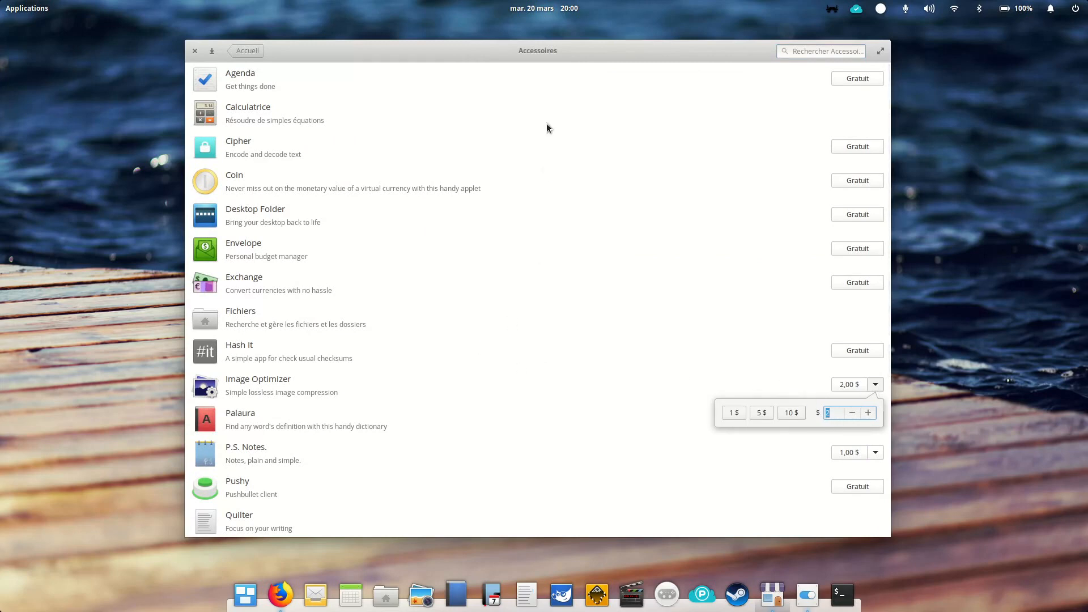
{"action": "scroll", "scroll_direction": "down", "scroll_amount": 3}
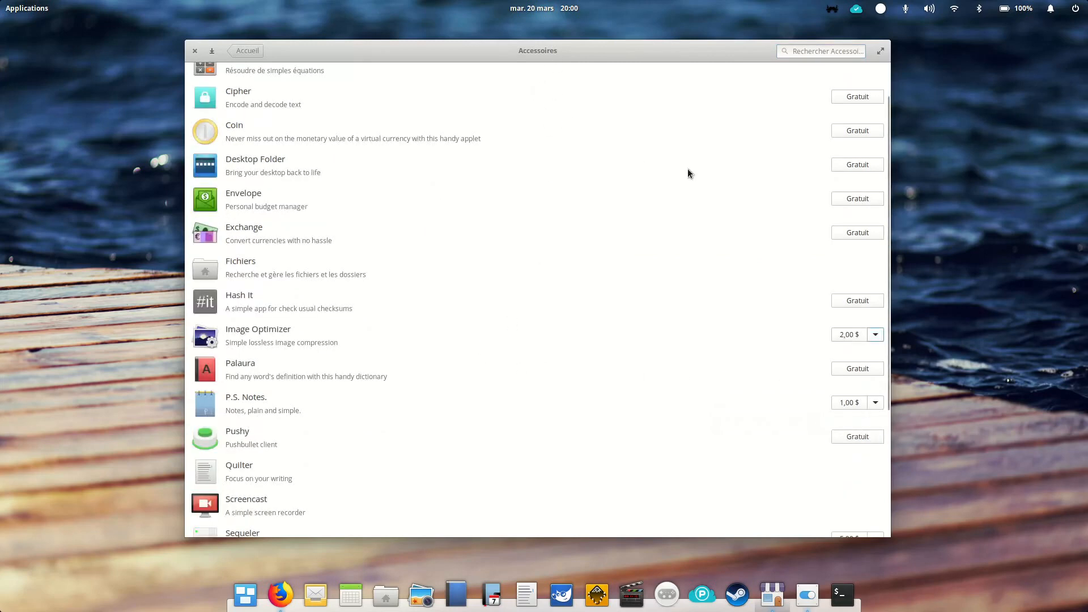
{"action": "left_click", "coordinate": [247, 50]}
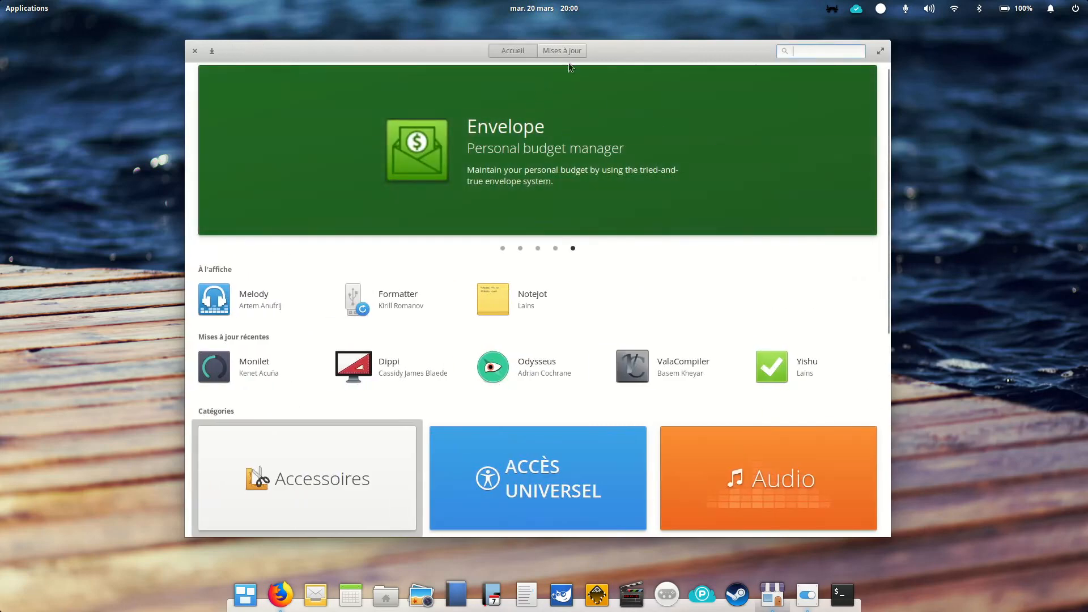
{"action": "mouse_move", "coordinate": [600, 212]}
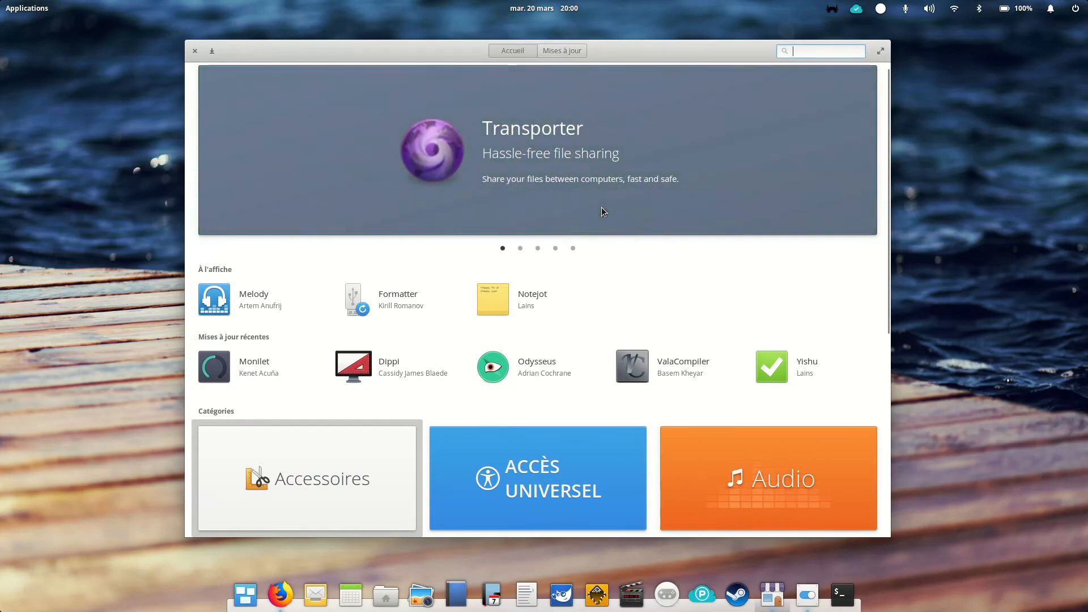
{"action": "left_click", "coordinate": [561, 50]}
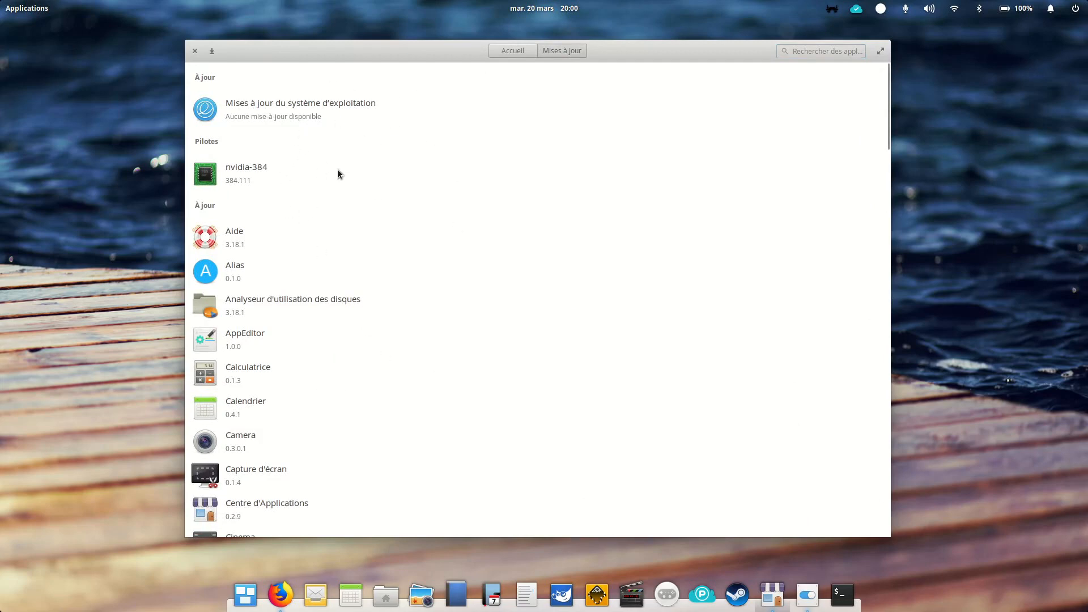
{"action": "mouse_move", "coordinate": [512, 238]}
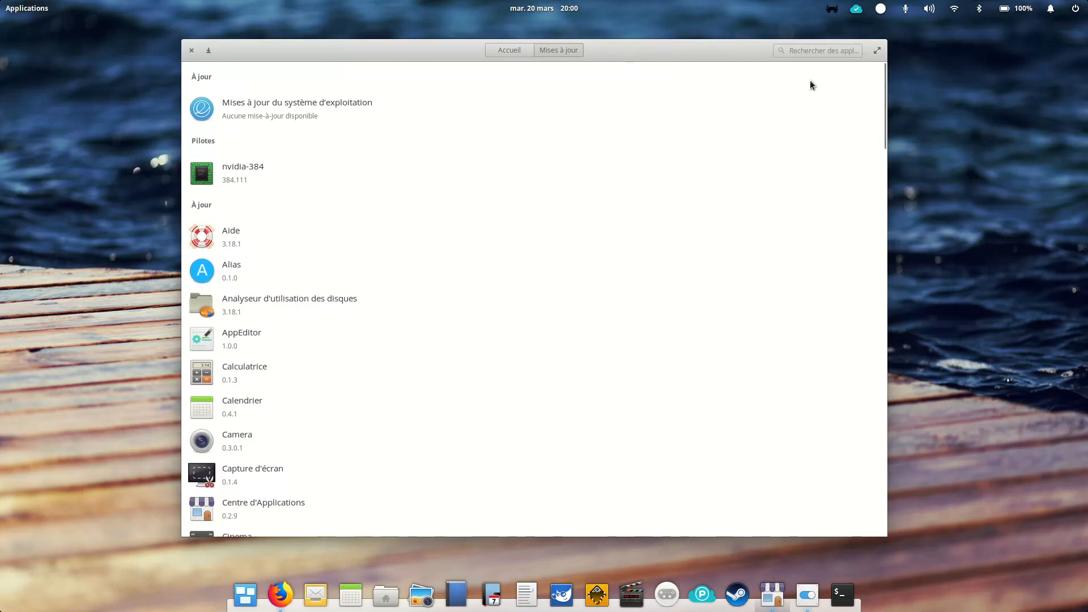
{"action": "mouse_move", "coordinate": [789, 80]}
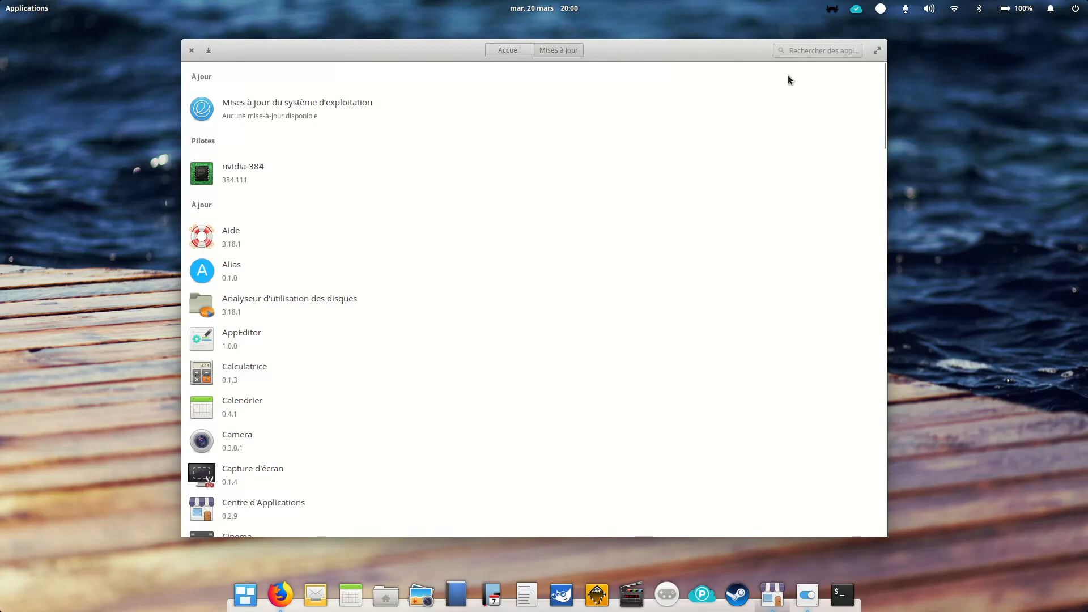
{"action": "mouse_move", "coordinate": [813, 90]}
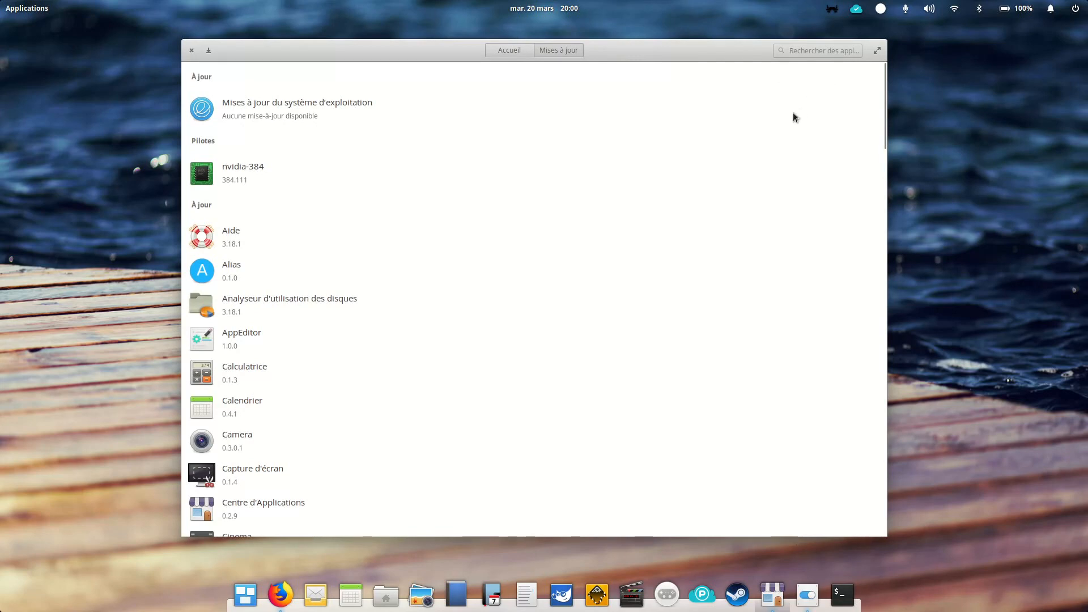
{"action": "mouse_move", "coordinate": [809, 131]}
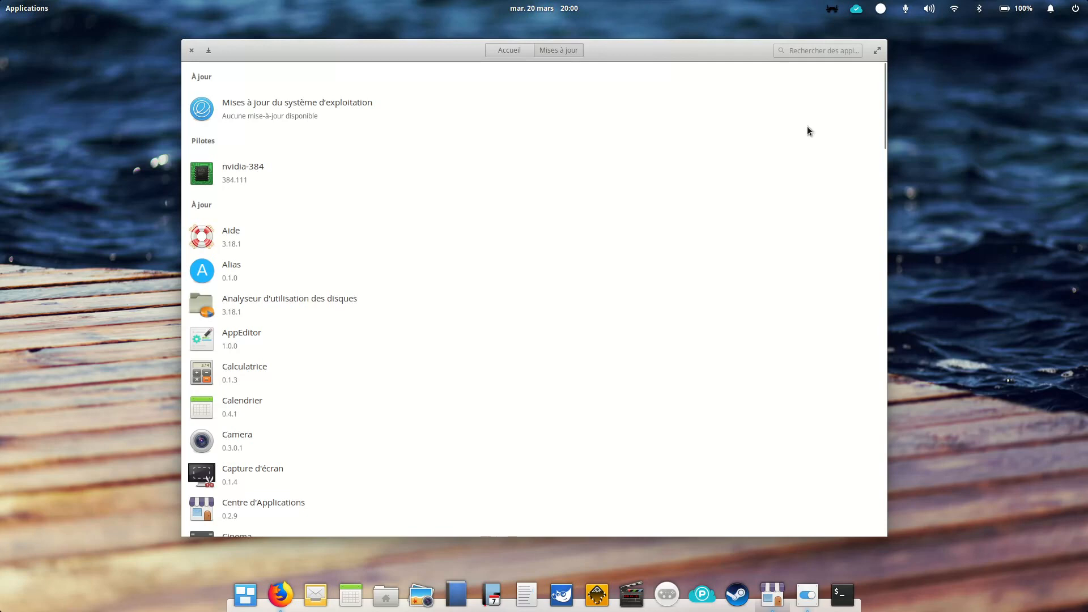
{"action": "mouse_move", "coordinate": [789, 152]}
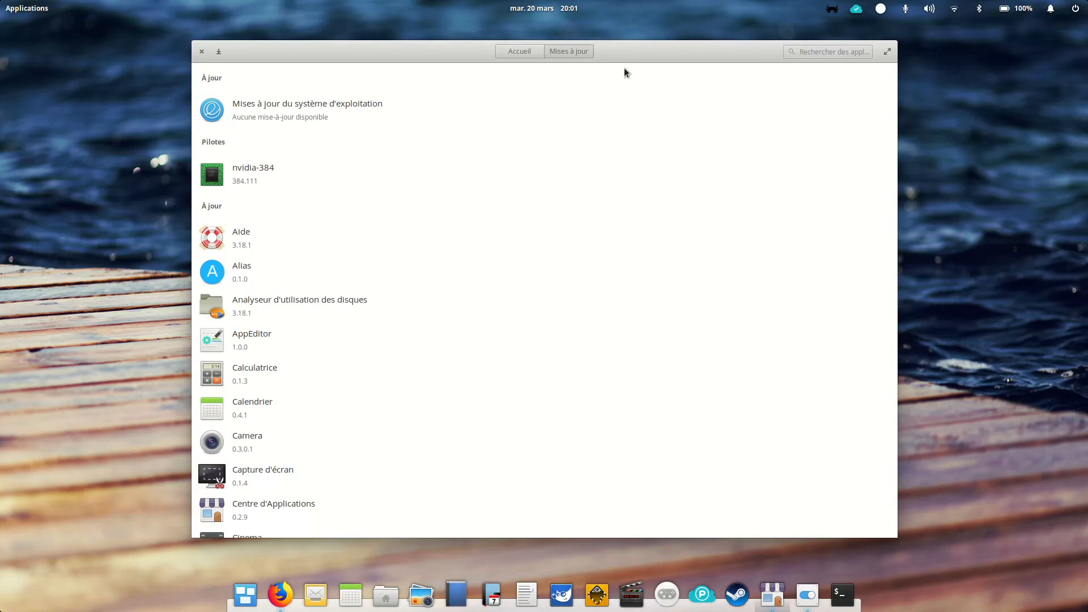
- Glance at the battery indicator, then return to Firefox's Juno Installer article
{"action": "left_click", "coordinate": [1016, 8]}
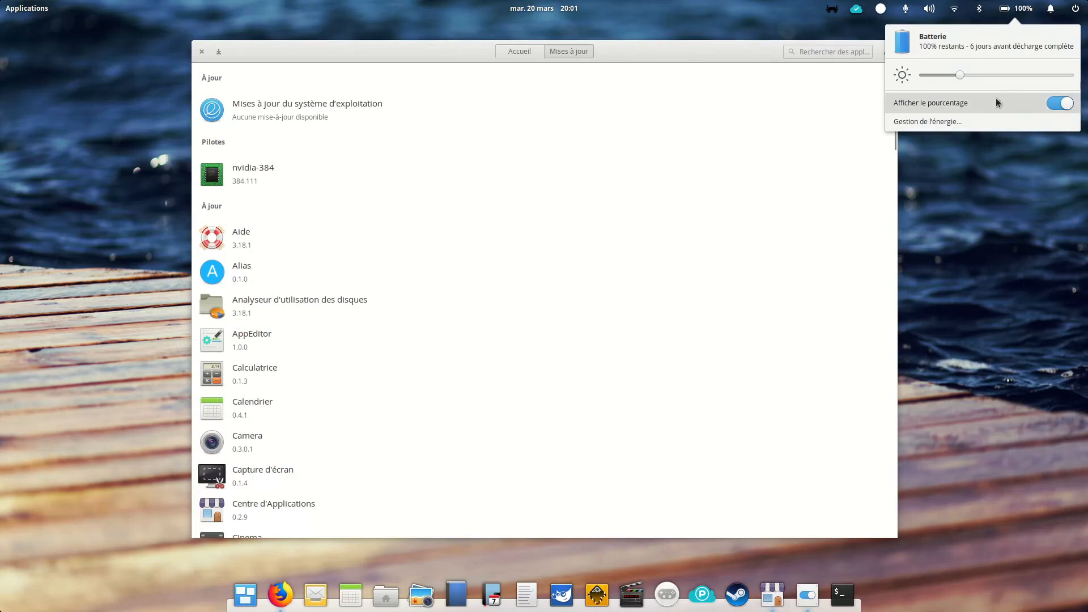
{"action": "left_click", "coordinate": [1040, 8]}
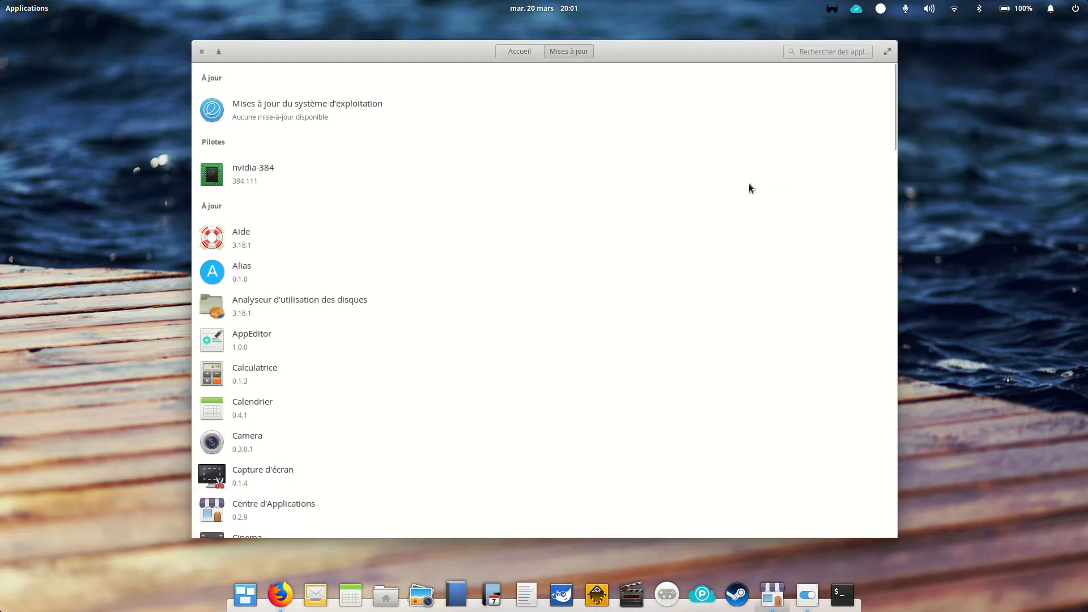
{"action": "mouse_move", "coordinate": [653, 247]}
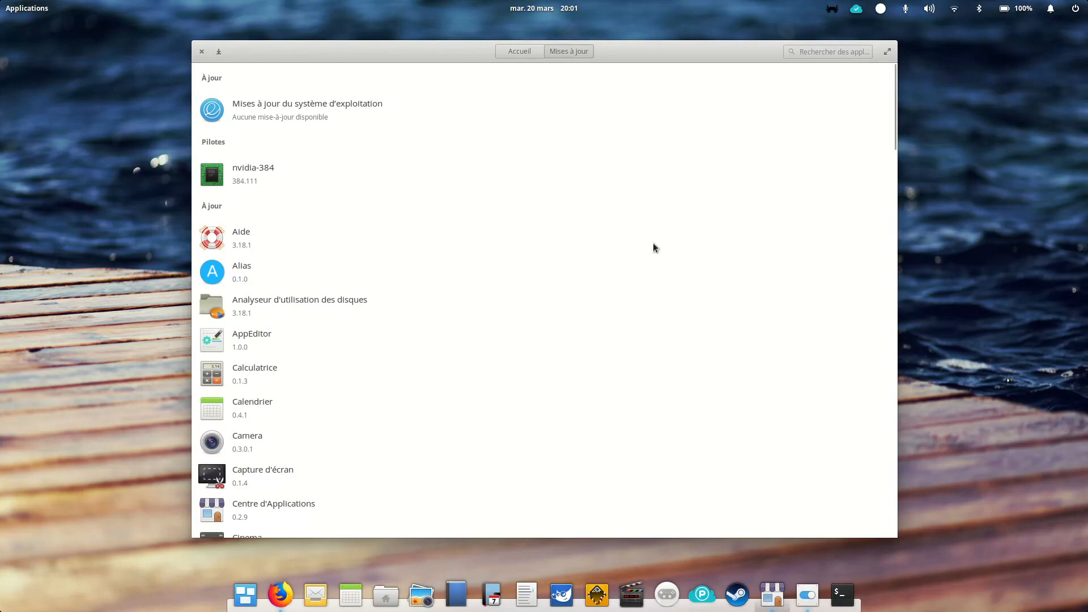
{"action": "mouse_move", "coordinate": [436, 205]}
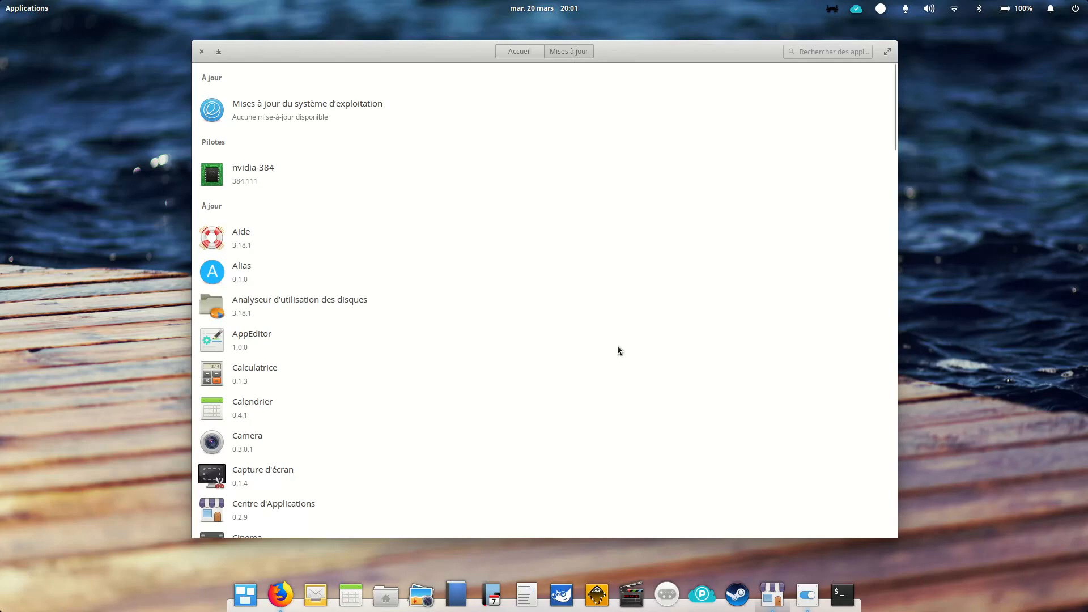
{"action": "mouse_move", "coordinate": [630, 344]}
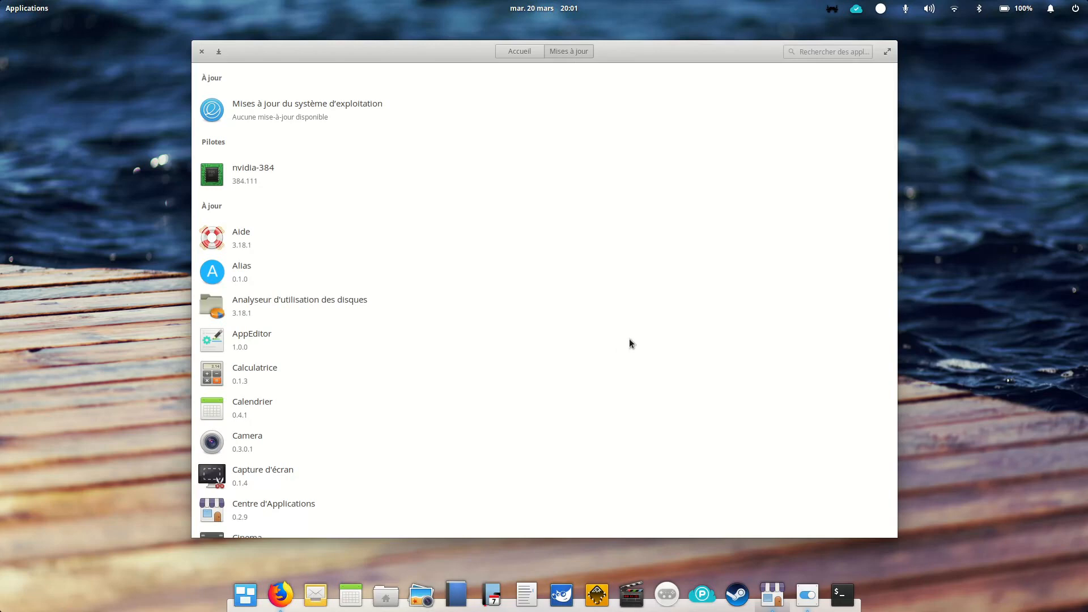
{"action": "left_click", "coordinate": [279, 594]}
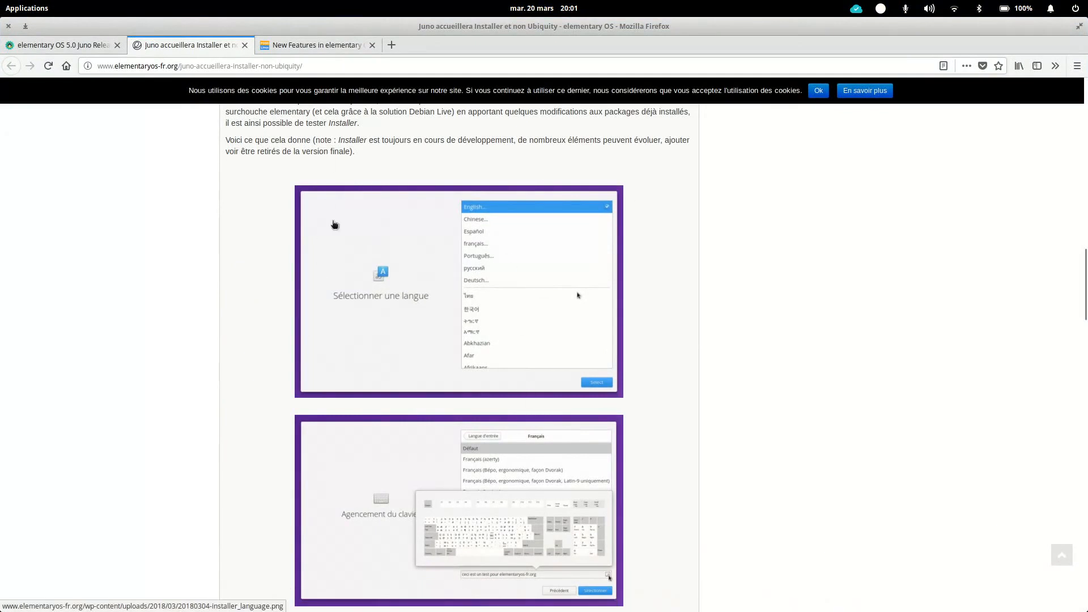
{"action": "mouse_move", "coordinate": [463, 223]}
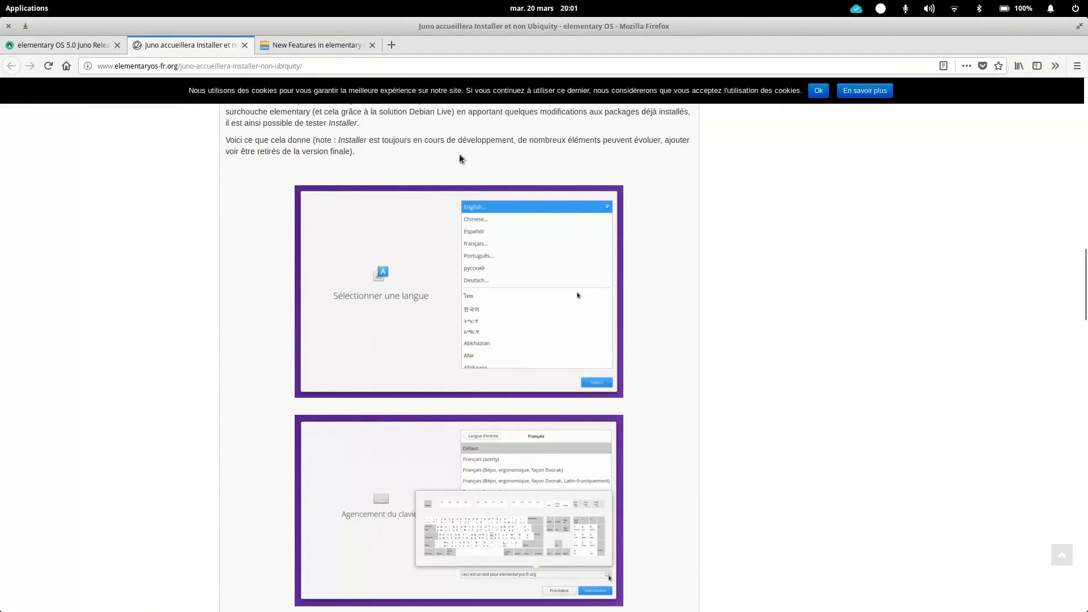
- Scroll the Juno Installer article past its screenshots to the embedded preview video
{"action": "left_click", "coordinate": [818, 91]}
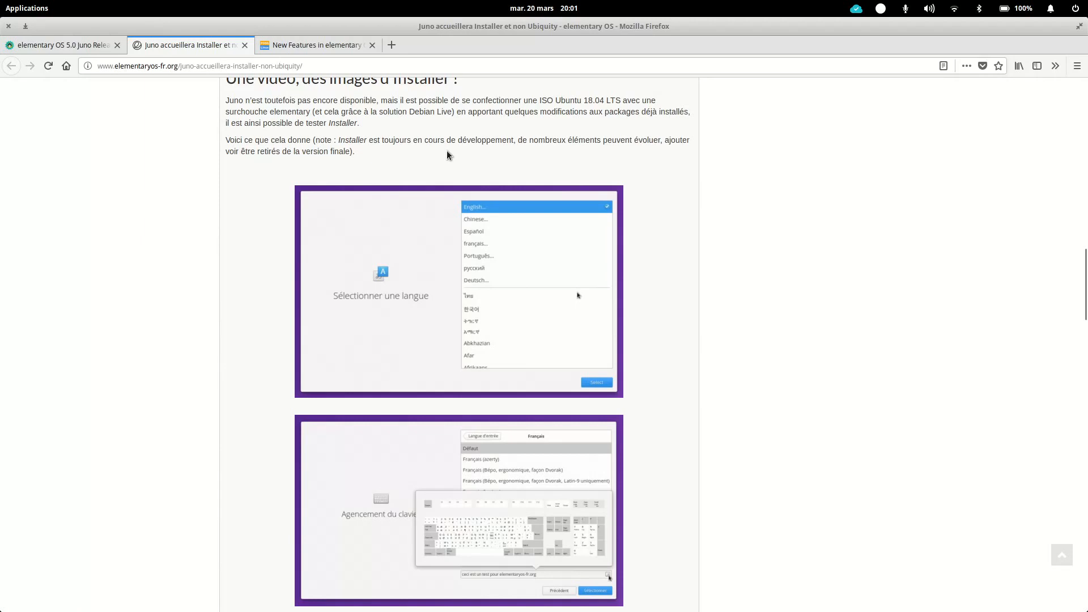
{"action": "mouse_move", "coordinate": [500, 256]}
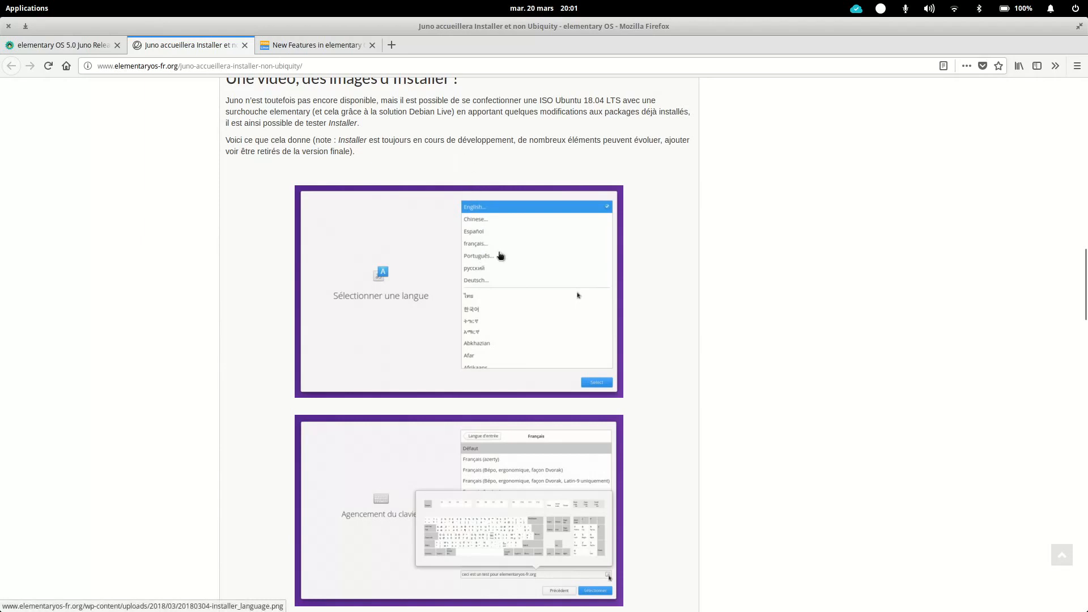
{"action": "scroll", "scroll_direction": "down", "scroll_amount": 3}
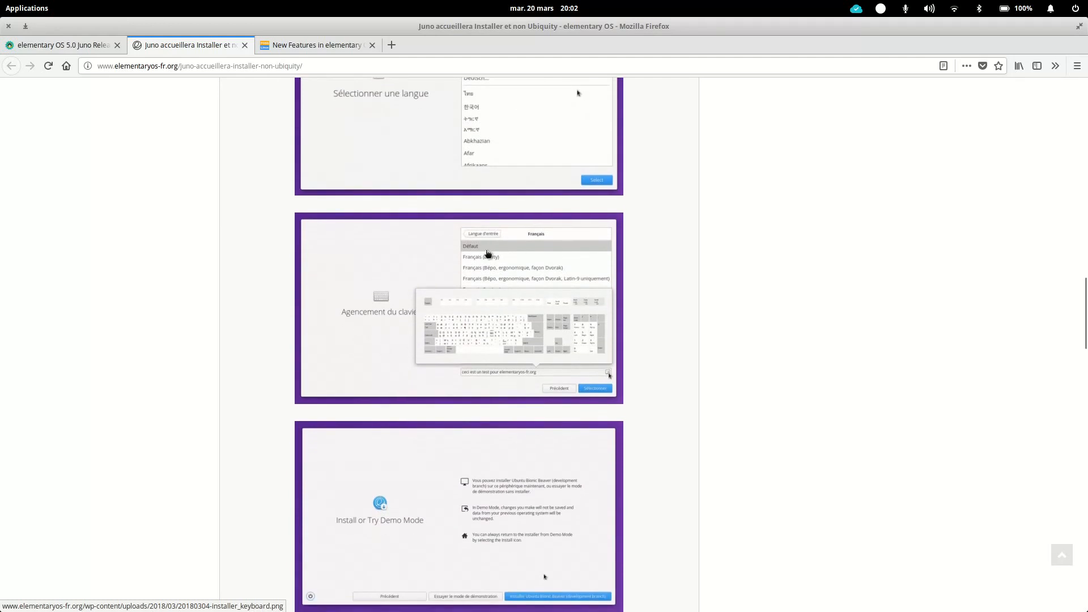
{"action": "scroll", "scroll_direction": "down", "scroll_amount": 3}
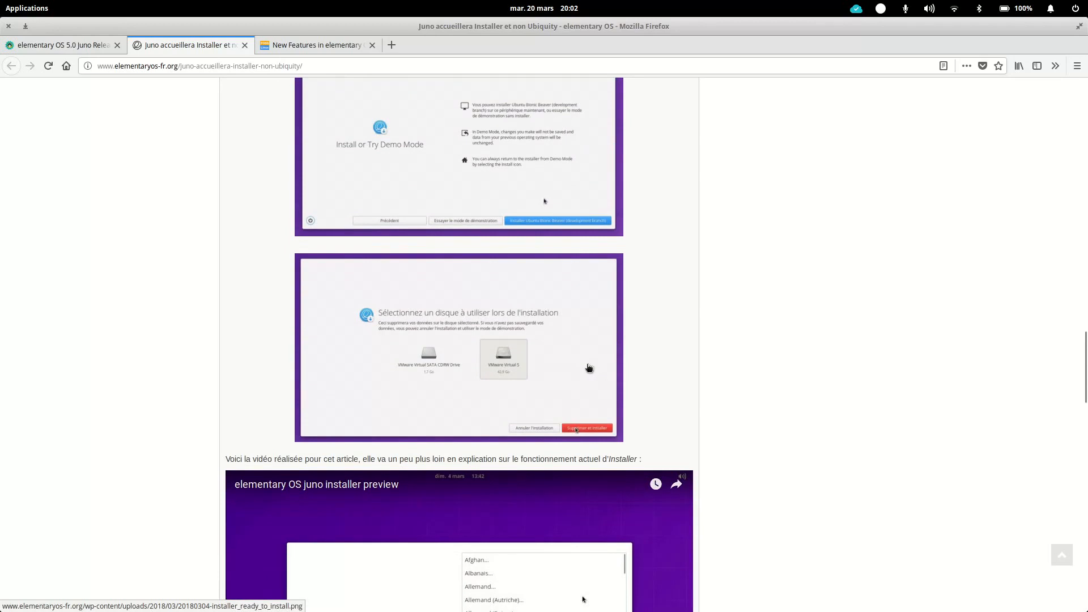
{"action": "scroll", "scroll_direction": "down", "scroll_amount": 3}
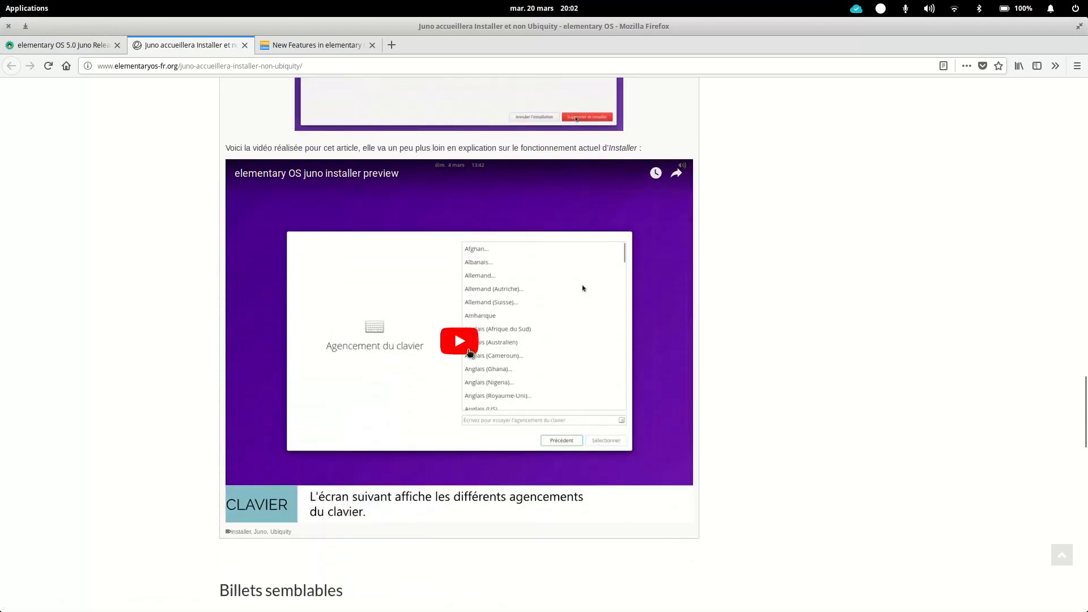
- Return to the article's 'Une vidéo, des images d'Installer !' language-selection screenshot
{"action": "scroll", "scroll_direction": "down", "scroll_amount": 3}
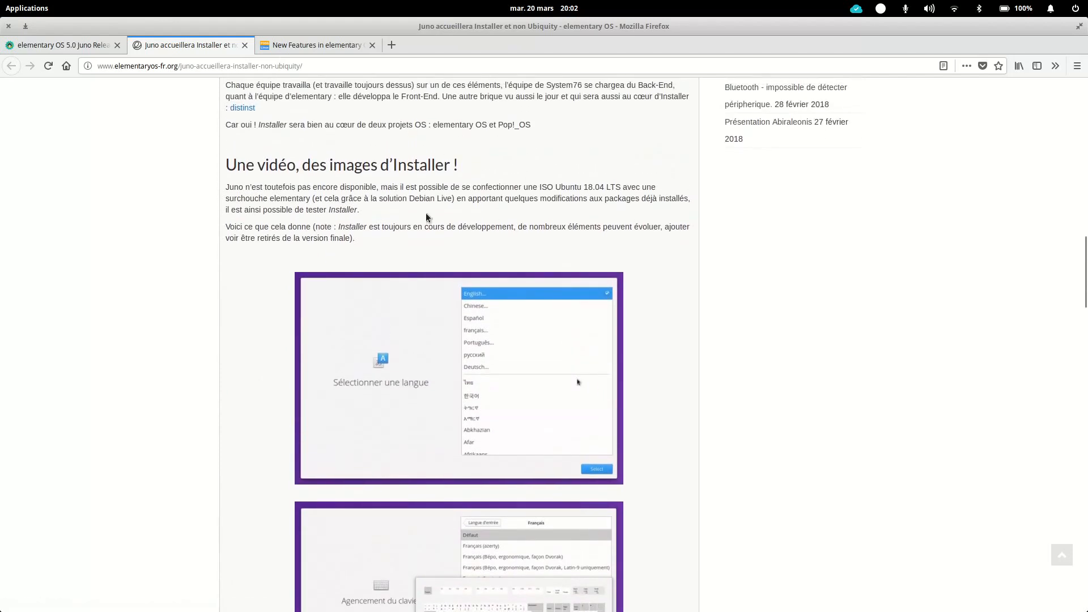
{"action": "mouse_move", "coordinate": [502, 202]}
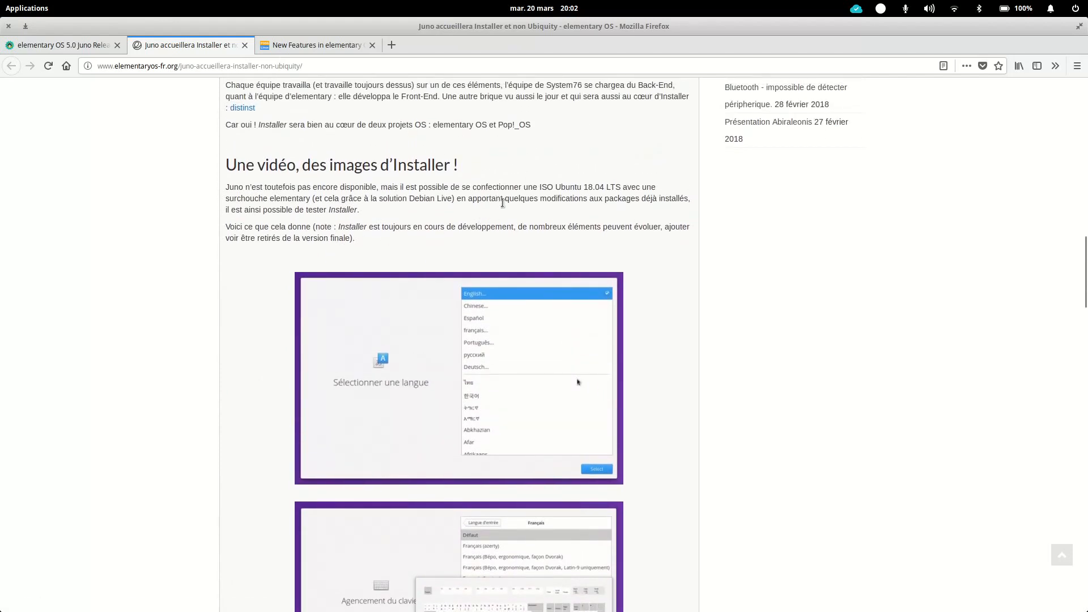
{"action": "mouse_move", "coordinate": [510, 254]}
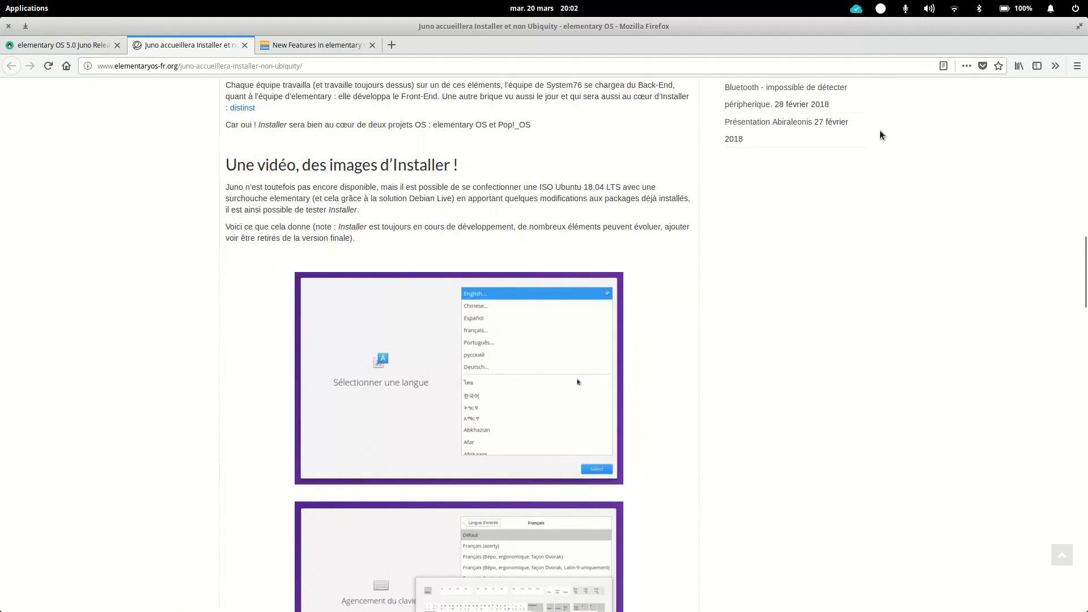
{"action": "mouse_move", "coordinate": [851, 163]}
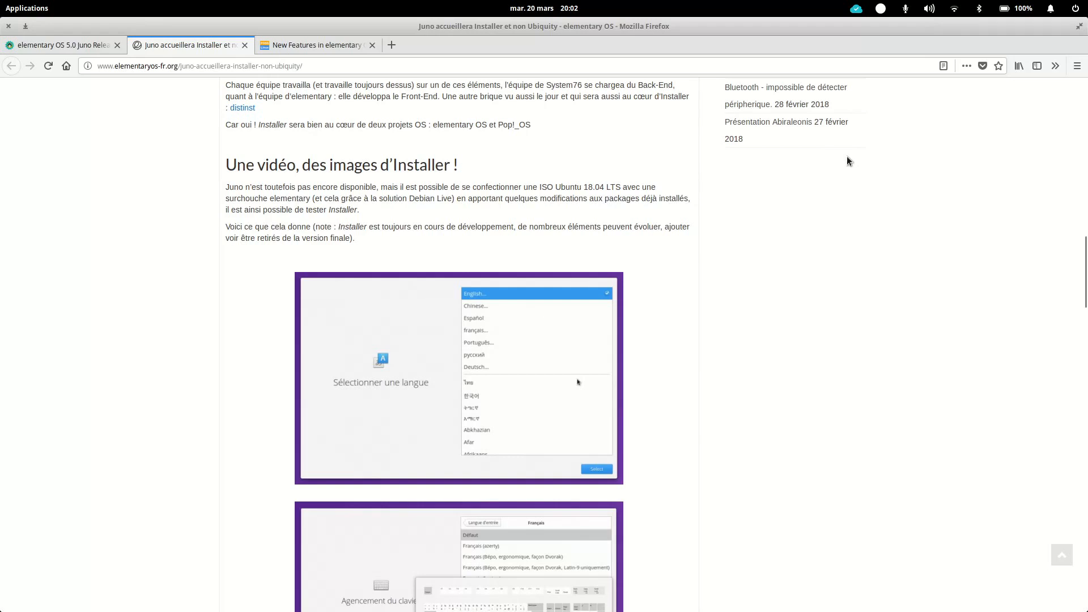
{"action": "mouse_move", "coordinate": [858, 166]}
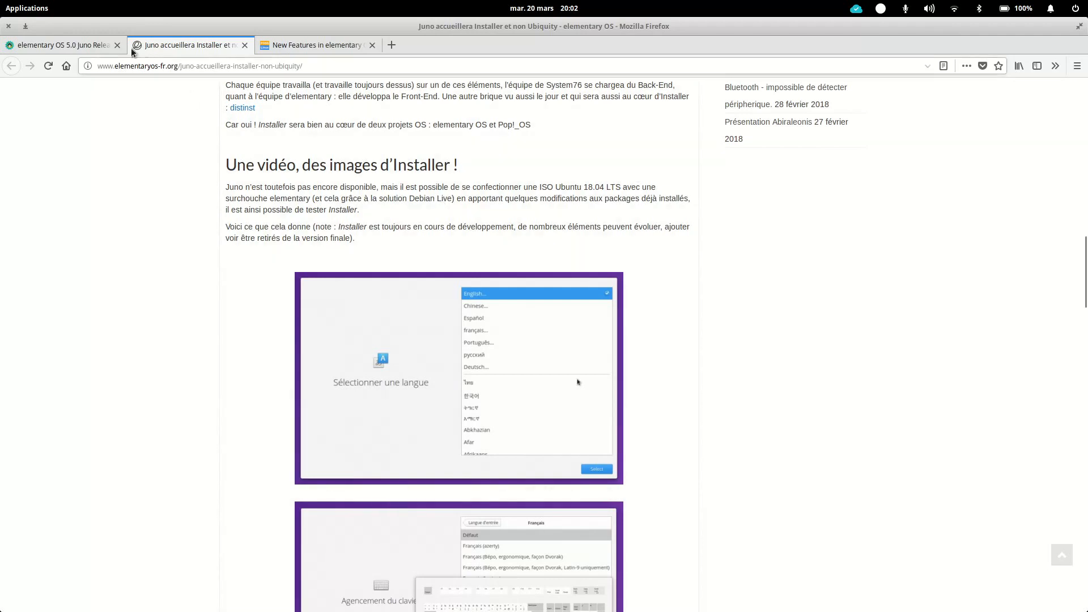
{"action": "left_click", "coordinate": [28, 8]}
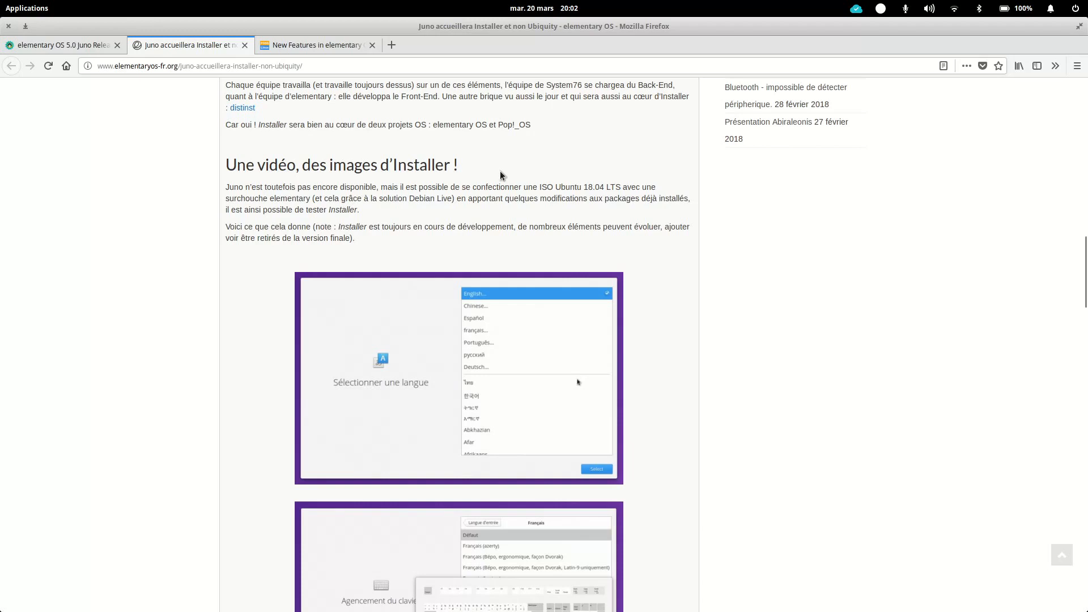
{"action": "mouse_move", "coordinate": [378, 202]}
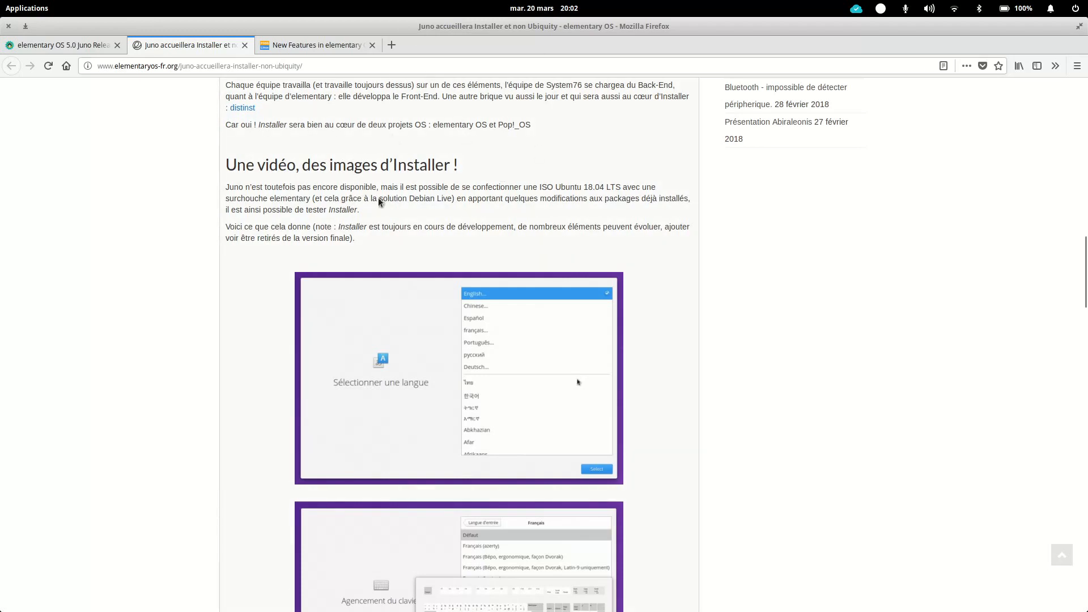
{"action": "mouse_move", "coordinate": [437, 219]}
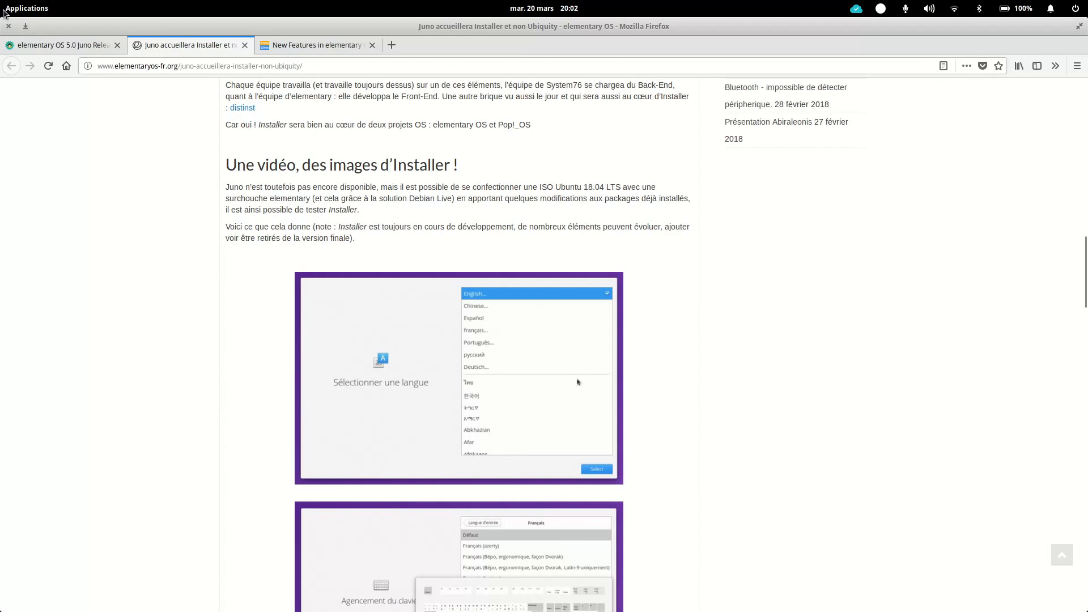
{"action": "mouse_move", "coordinate": [13, 16]}
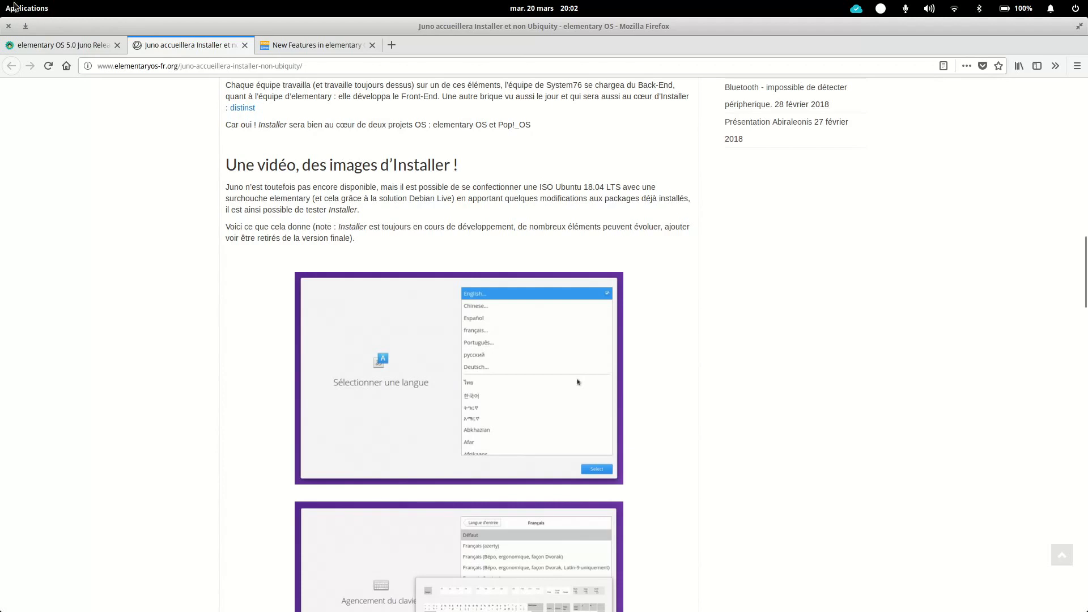
- Open the FOSS Linux Juno article and reach the New Search icon and Translucent Top Panel
{"action": "left_click", "coordinate": [316, 45]}
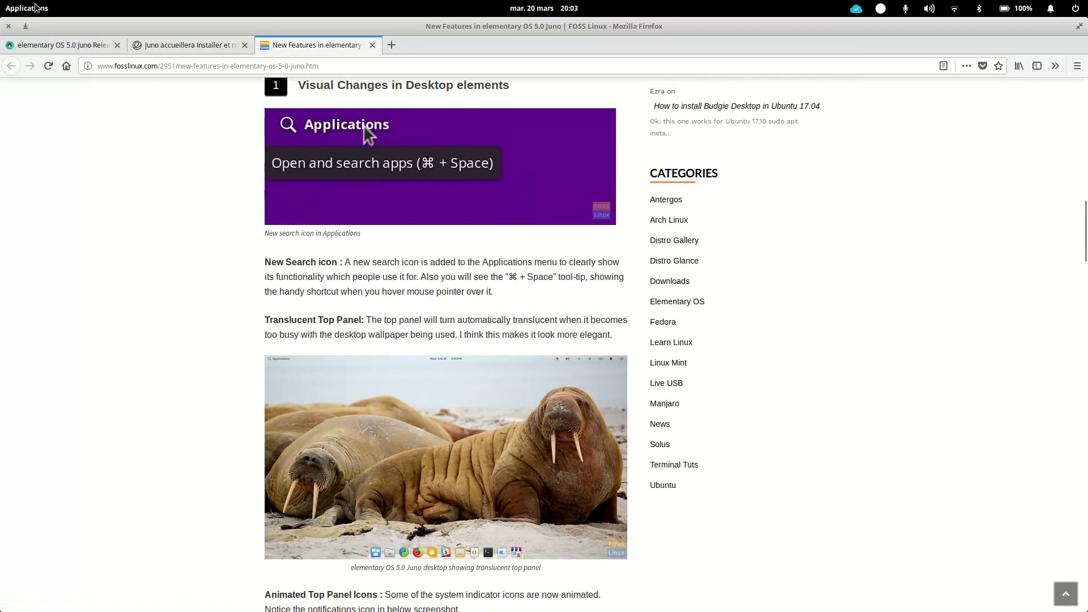
{"action": "mouse_move", "coordinate": [203, 309]}
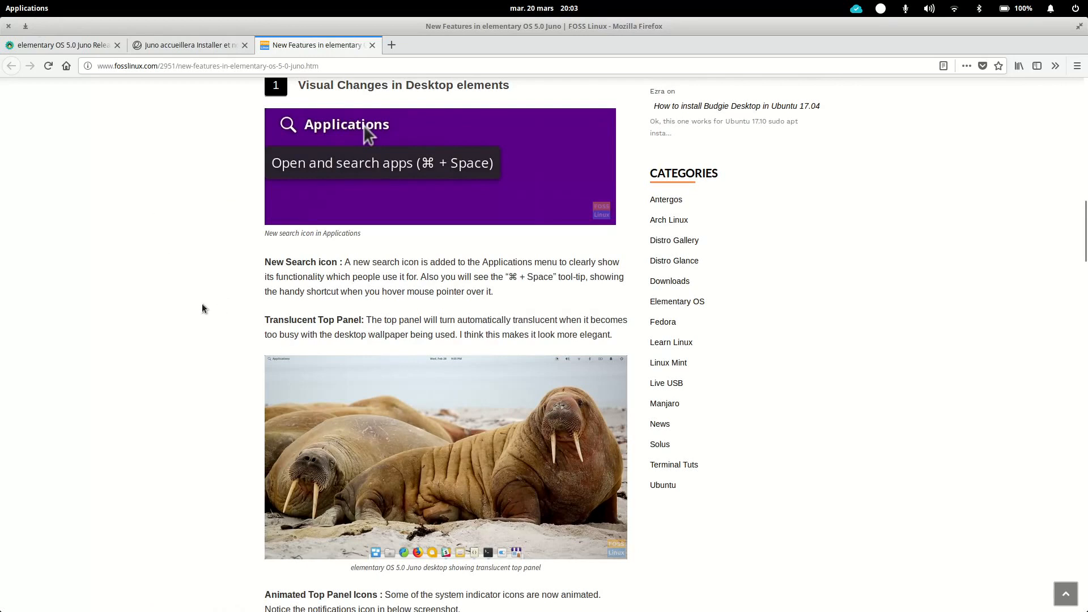
{"action": "mouse_move", "coordinate": [139, 334]}
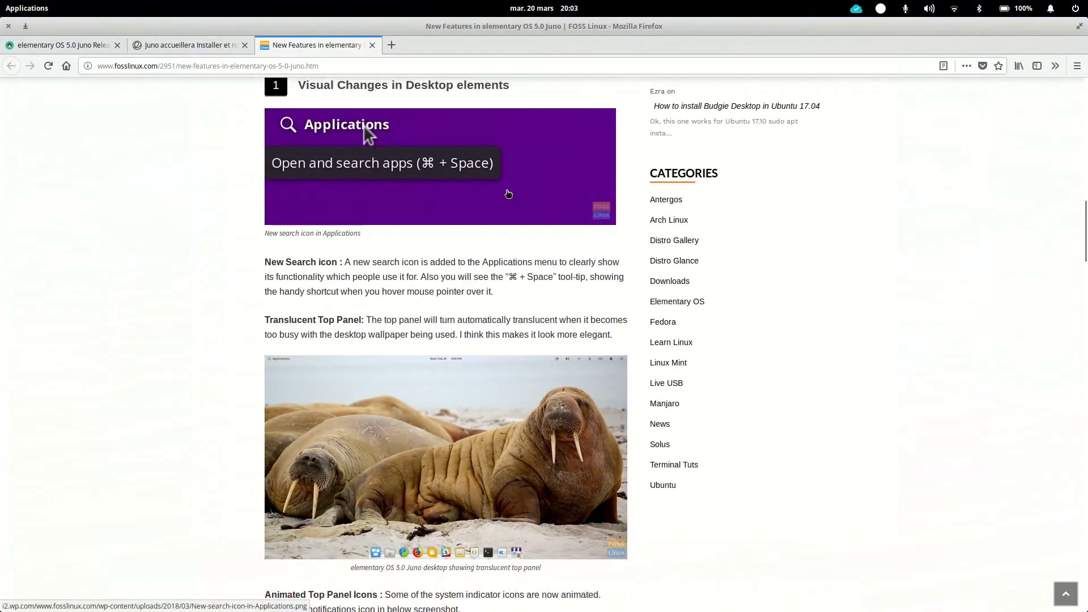
{"action": "scroll", "scroll_direction": "down", "scroll_amount": 3}
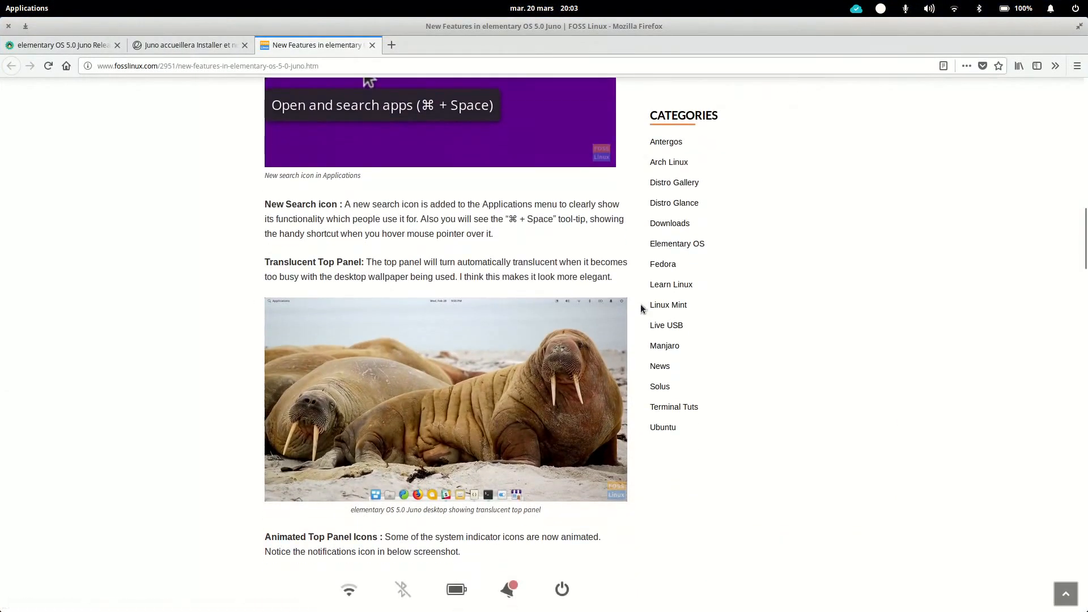
{"action": "mouse_move", "coordinate": [275, 318]}
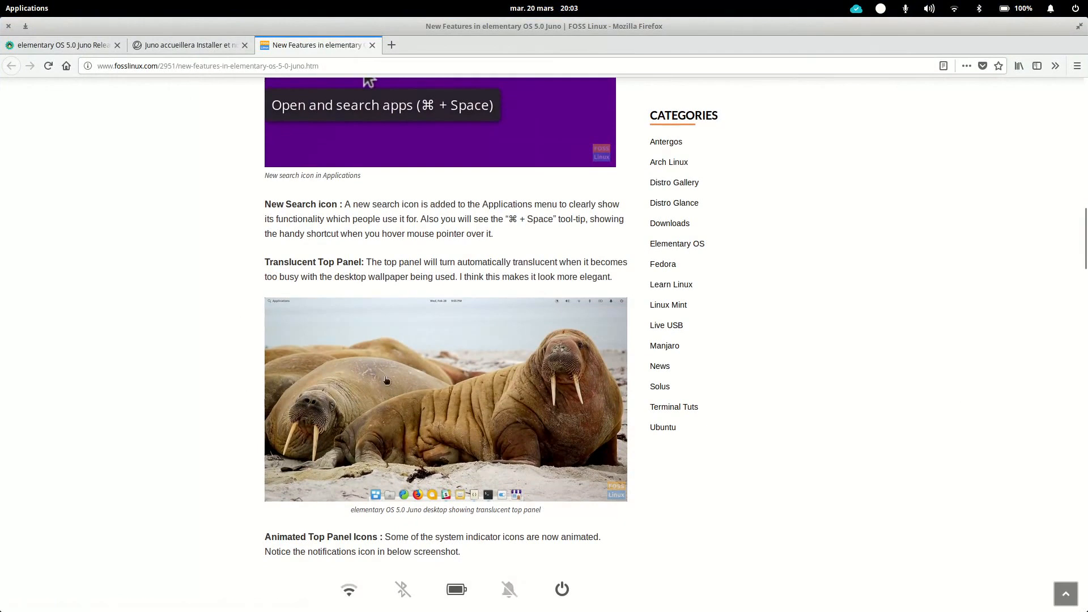
- Scroll past the animated panel icons and battery note to the '2 Terminal' section
{"action": "scroll", "scroll_direction": "down", "scroll_amount": 3}
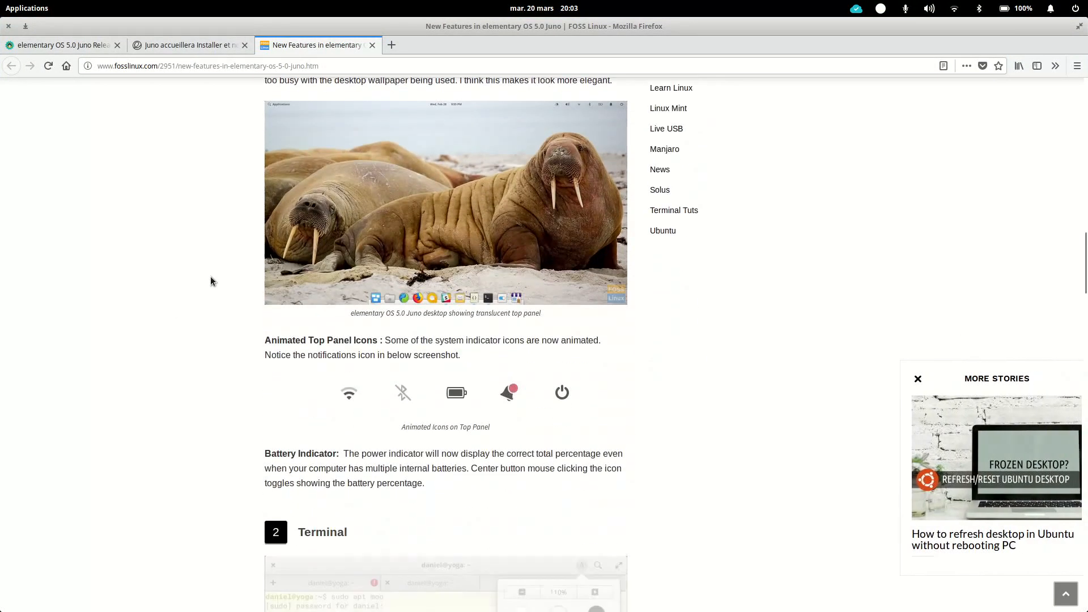
{"action": "scroll", "scroll_direction": "down", "scroll_amount": 3}
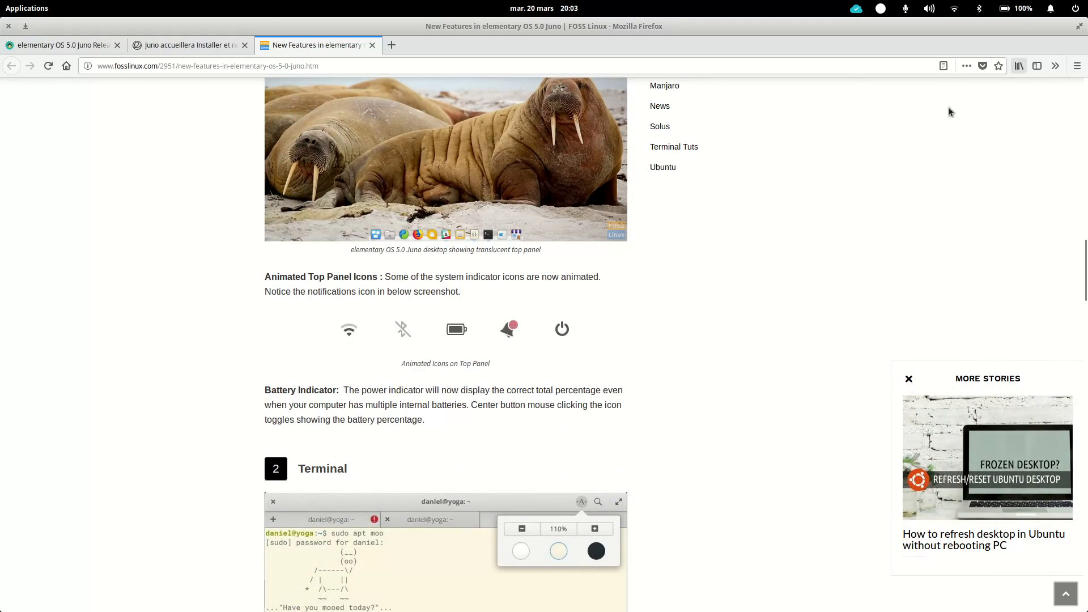
{"action": "scroll", "scroll_direction": "down", "scroll_amount": 3}
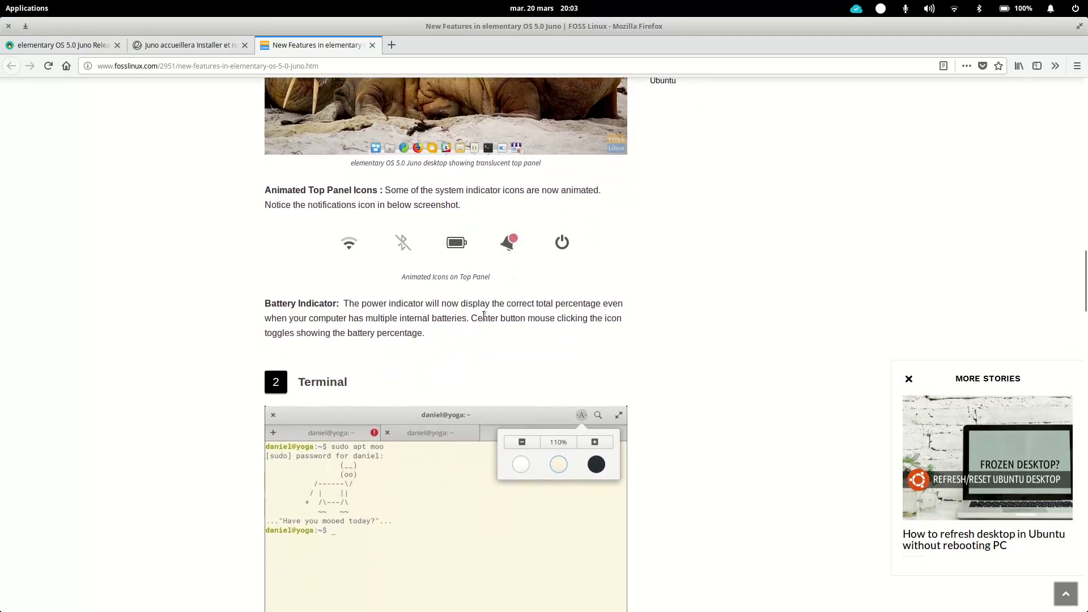
{"action": "scroll", "scroll_direction": "down", "scroll_amount": 3}
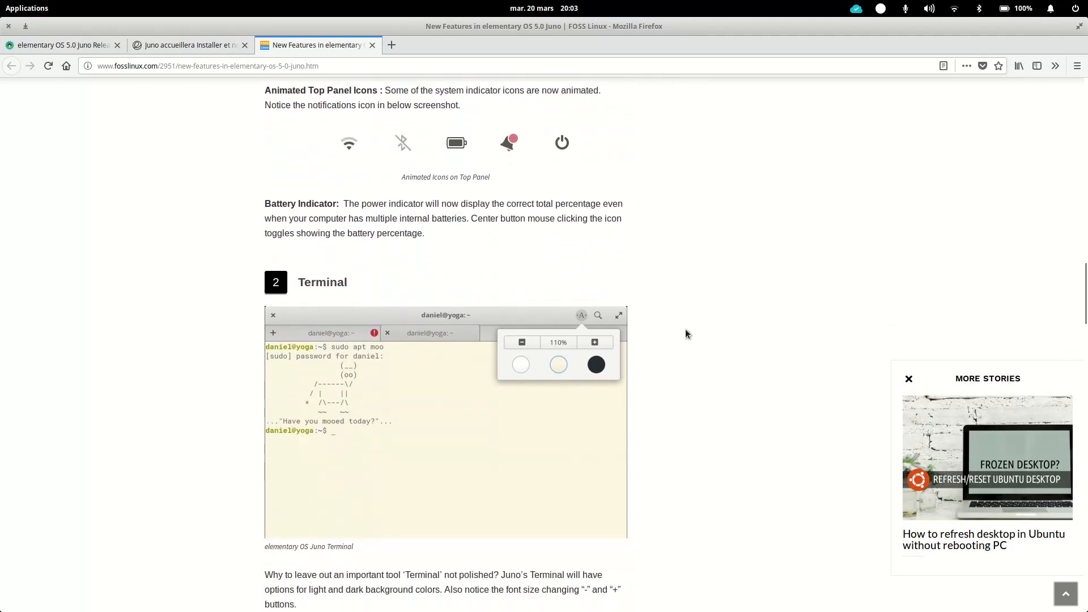
{"action": "scroll", "scroll_direction": "down", "scroll_amount": 3}
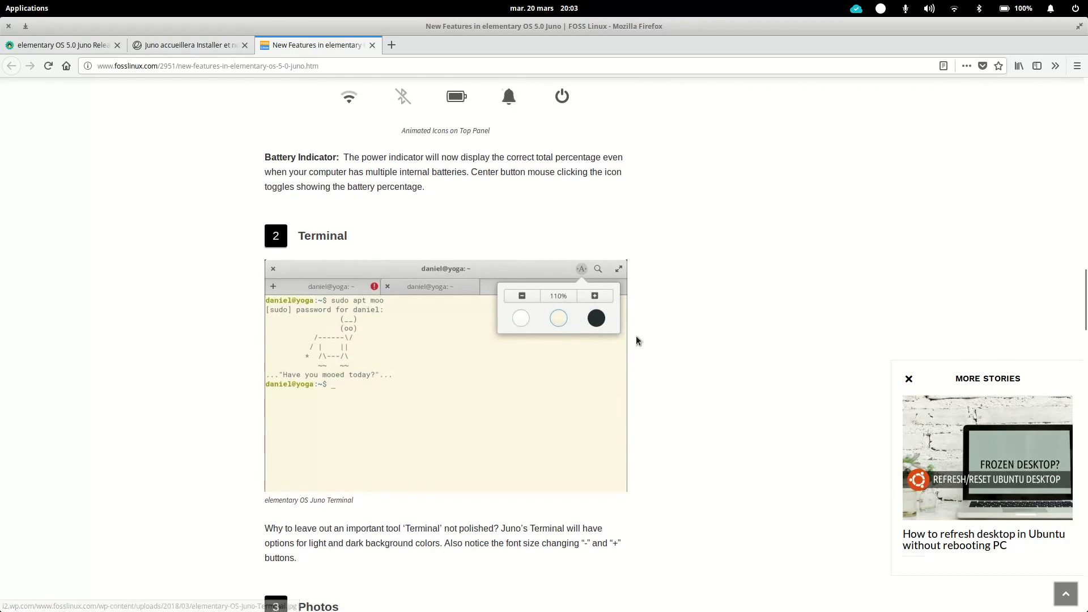
- Scroll past the Terminal screenshot to the '3 Photos' dark-style screenshot
{"action": "scroll", "scroll_direction": "down", "scroll_amount": 3}
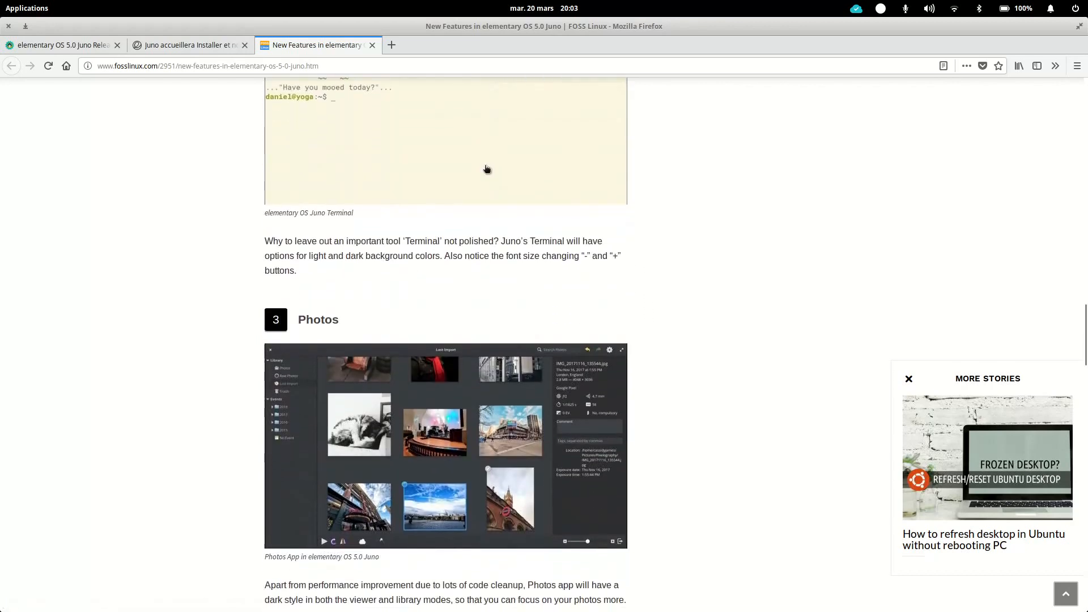
{"action": "scroll", "scroll_direction": "down", "scroll_amount": 3}
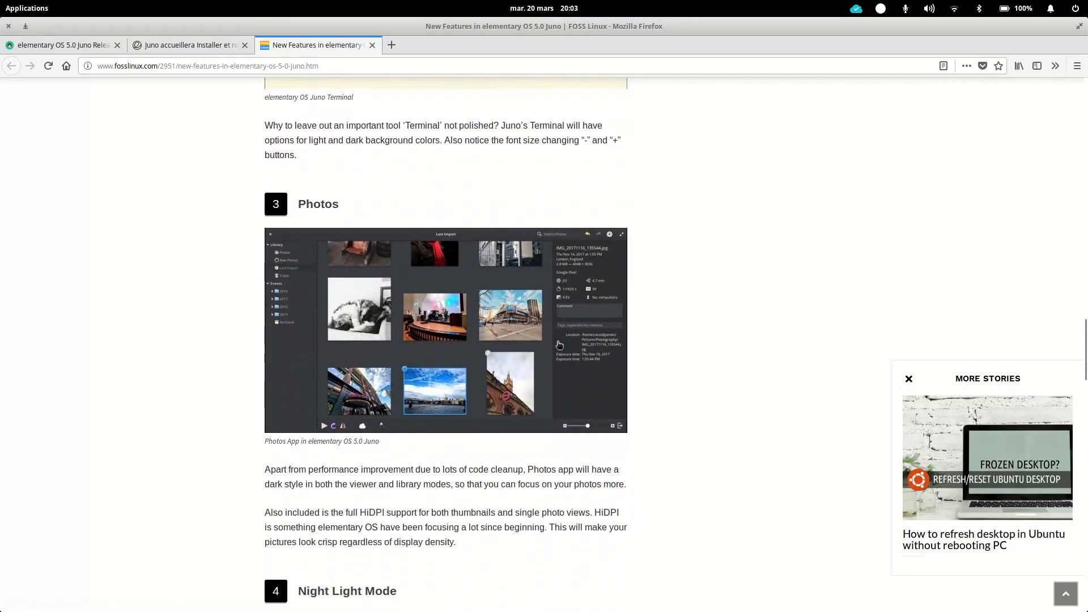
{"action": "mouse_move", "coordinate": [476, 324]}
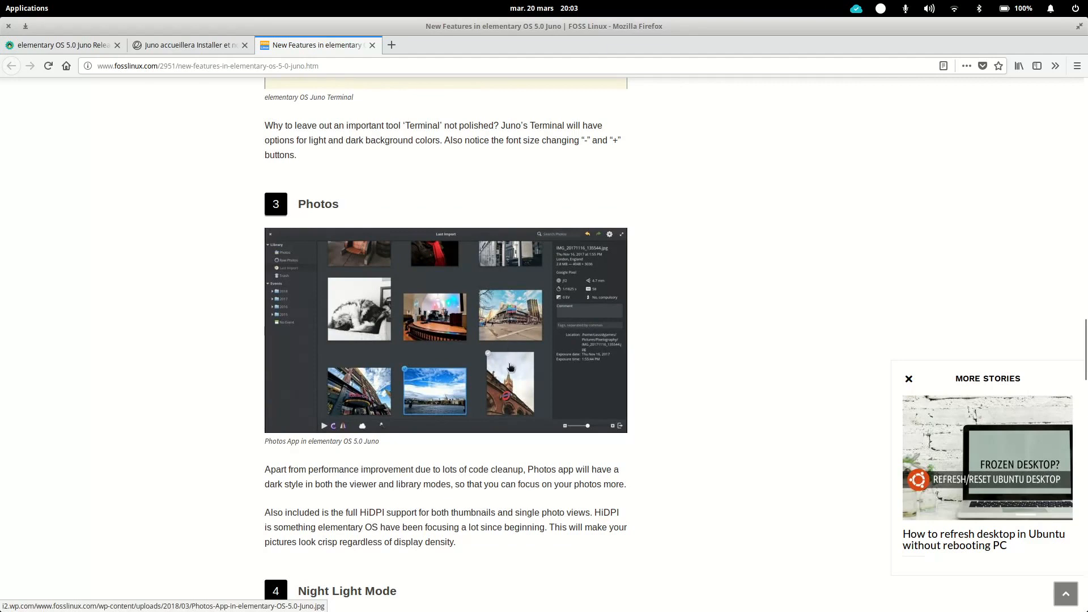
{"action": "mouse_move", "coordinate": [528, 384]}
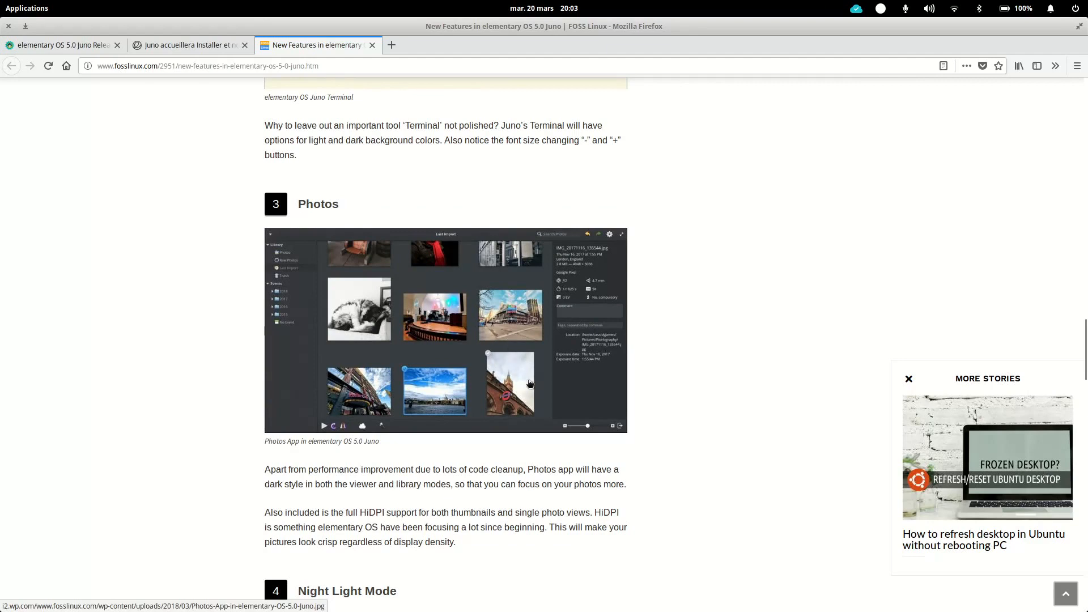
{"action": "mouse_move", "coordinate": [460, 306]}
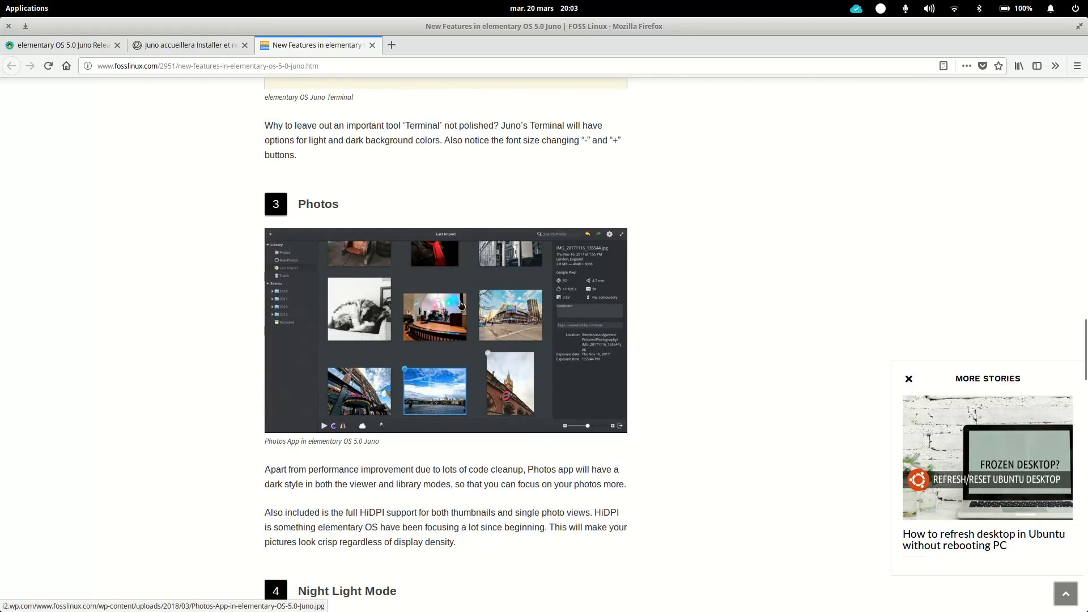
{"action": "scroll", "scroll_direction": "down", "scroll_amount": 3}
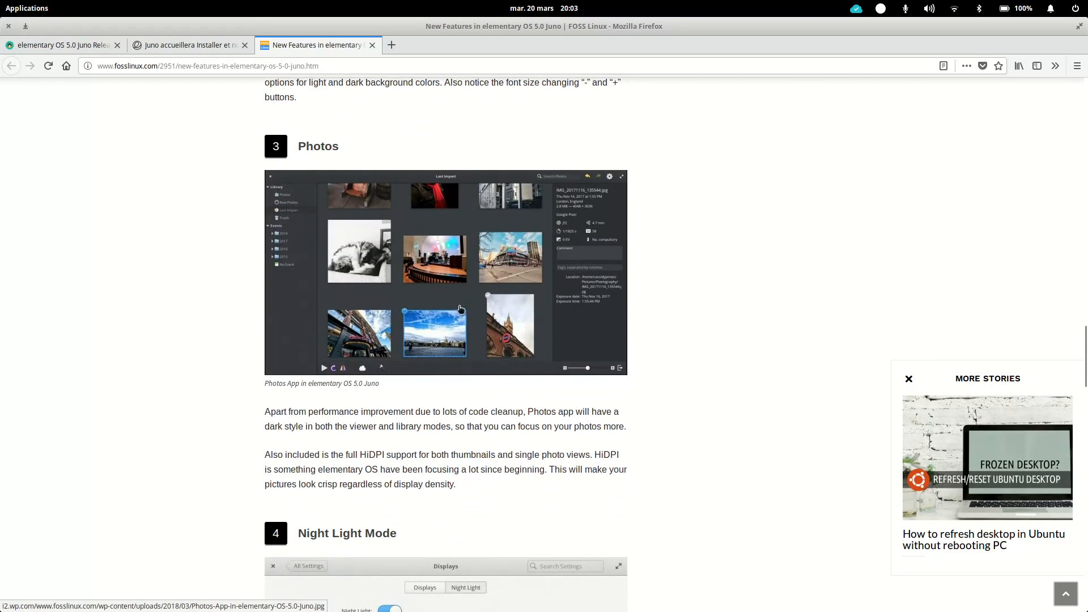
{"action": "mouse_move", "coordinate": [512, 333]}
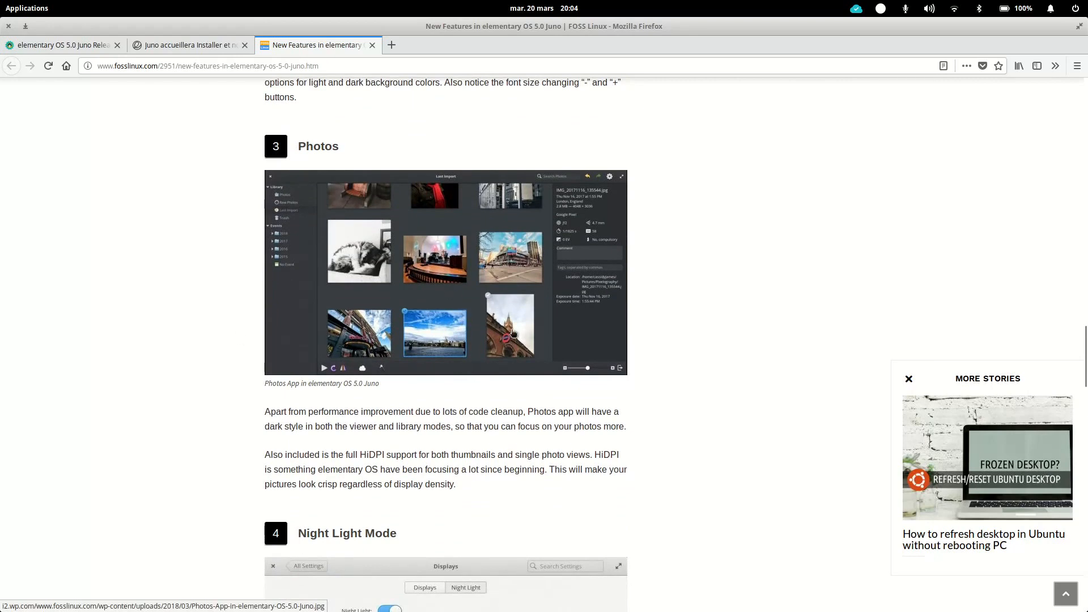
{"action": "mouse_move", "coordinate": [548, 327]}
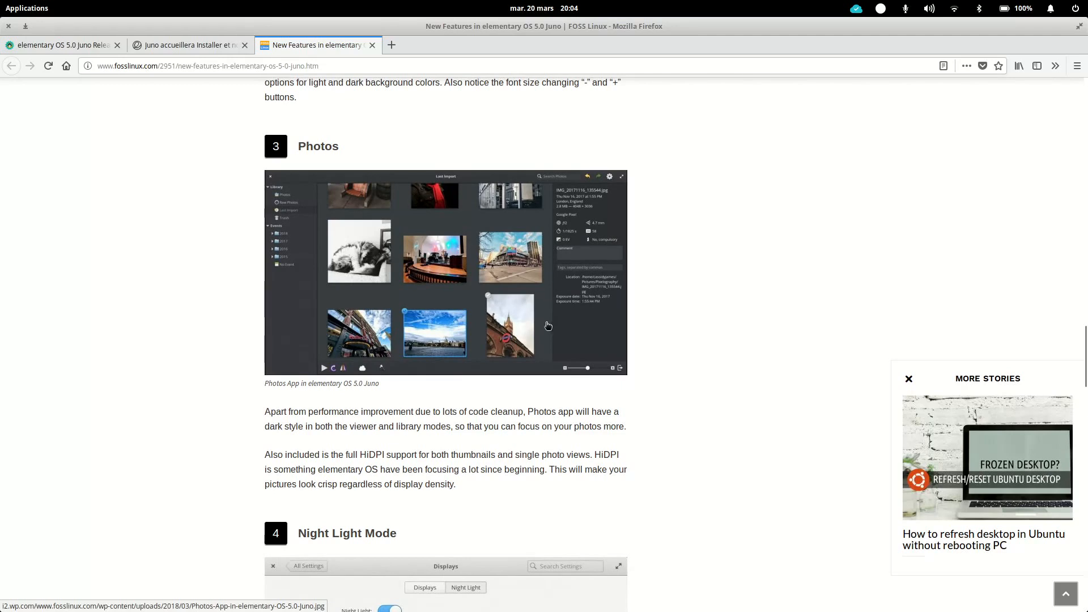
{"action": "mouse_move", "coordinate": [542, 443]}
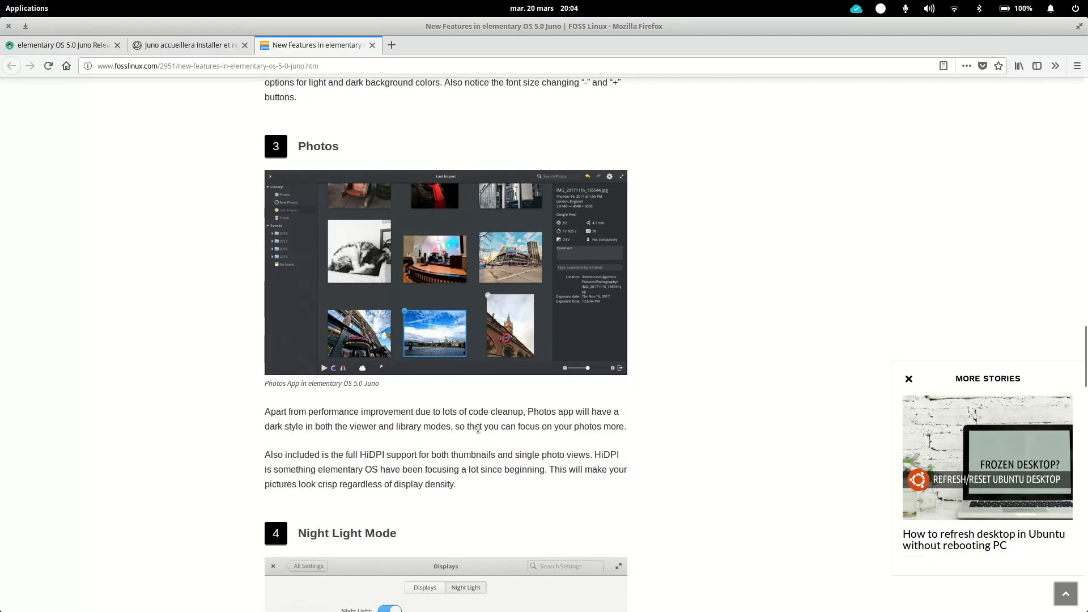
{"action": "scroll", "scroll_direction": "down", "scroll_amount": 3}
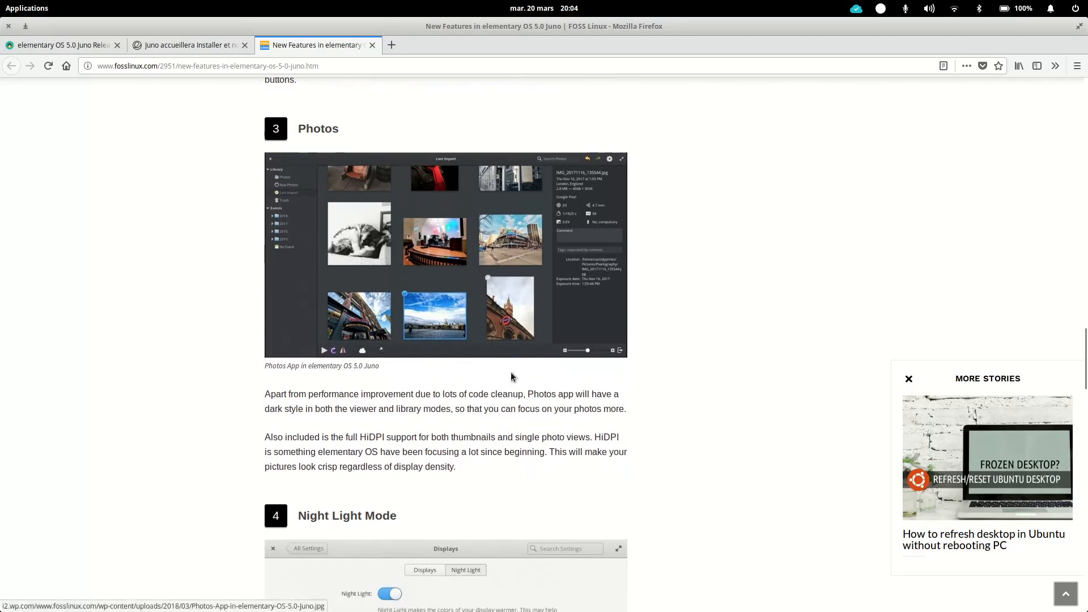
- Scroll through '4 Night Light Mode' and its snooze indicator image to '5 Music'
{"action": "scroll", "scroll_direction": "down", "scroll_amount": 3}
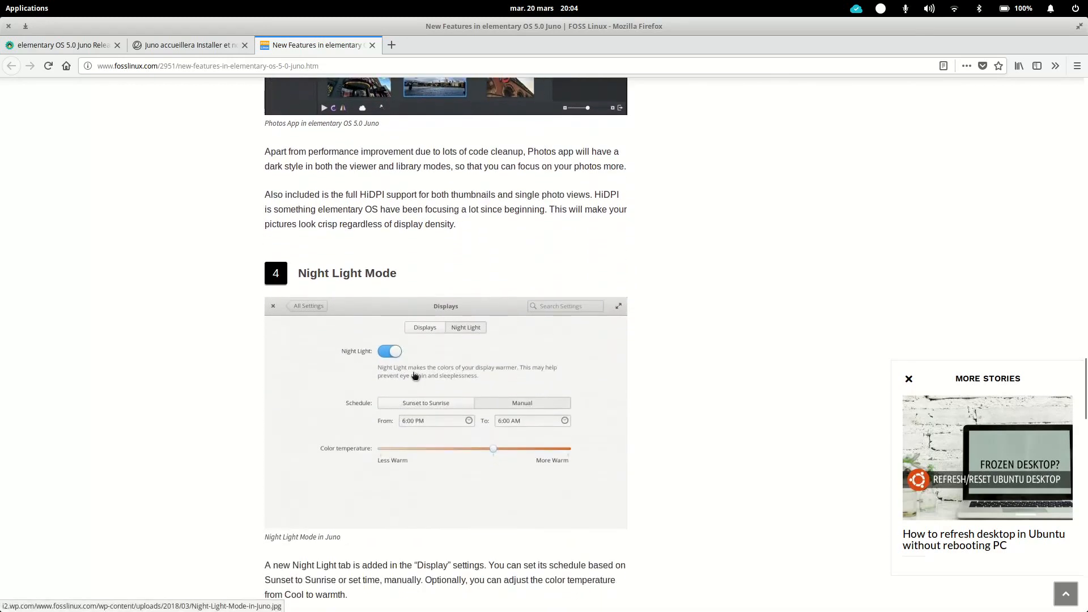
{"action": "scroll", "scroll_direction": "down", "scroll_amount": 3}
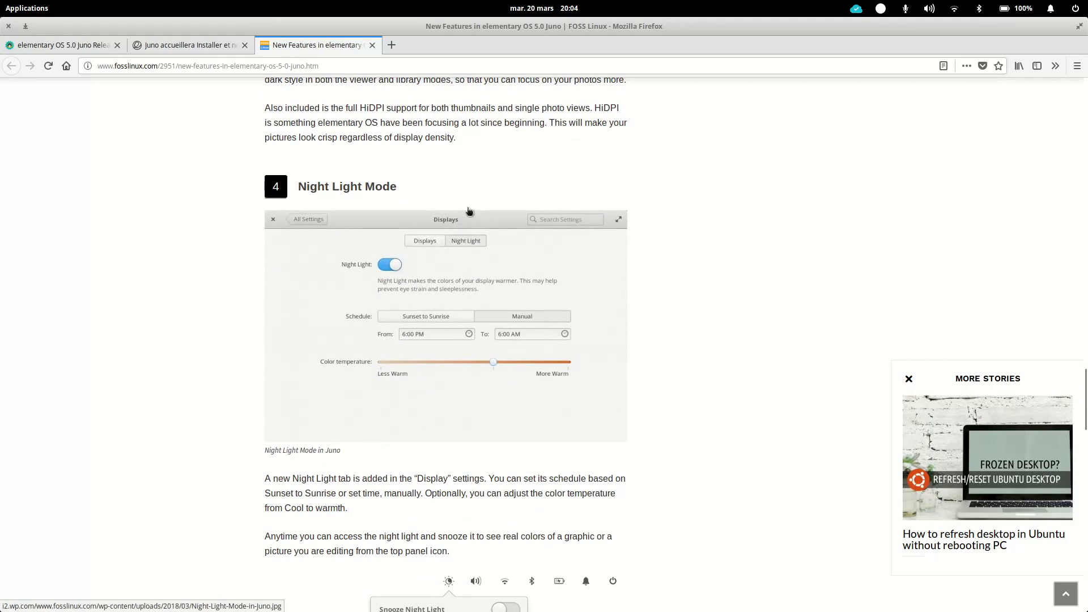
{"action": "mouse_move", "coordinate": [444, 378]}
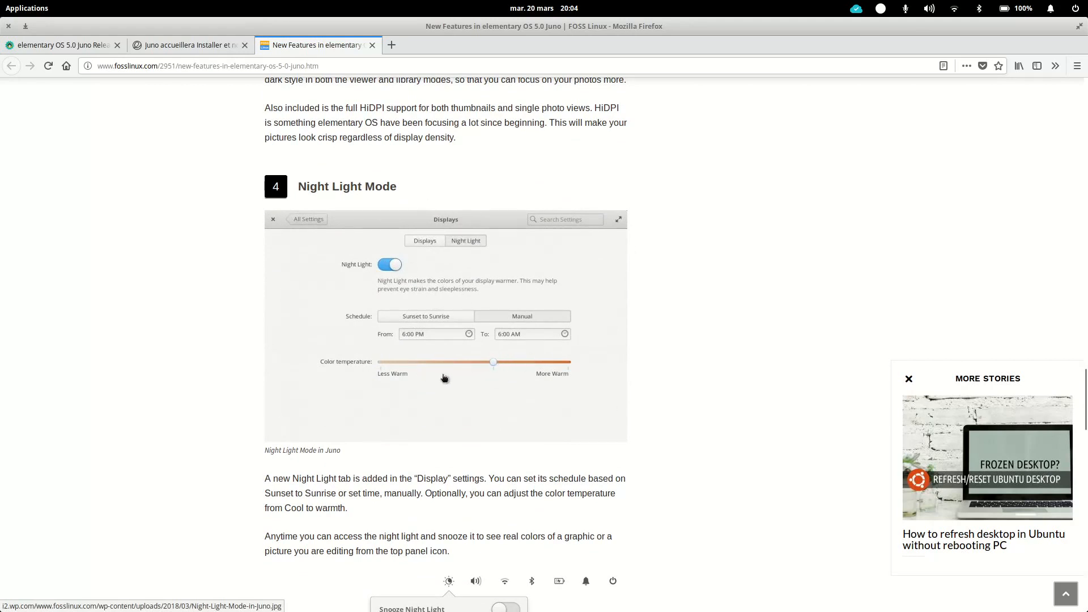
{"action": "scroll", "scroll_direction": "down", "scroll_amount": 3}
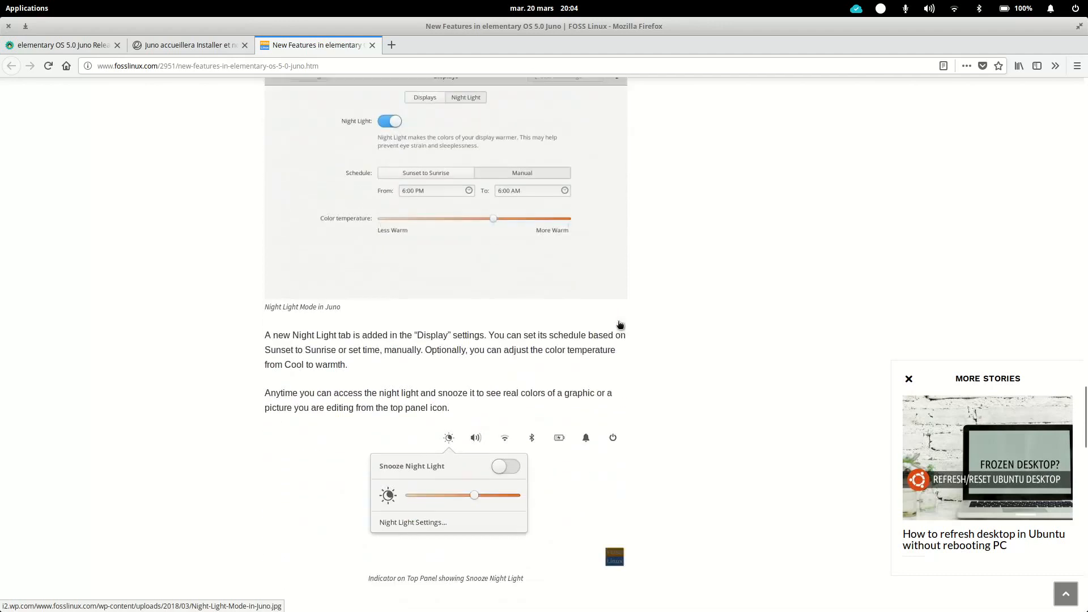
{"action": "scroll", "scroll_direction": "down", "scroll_amount": 3}
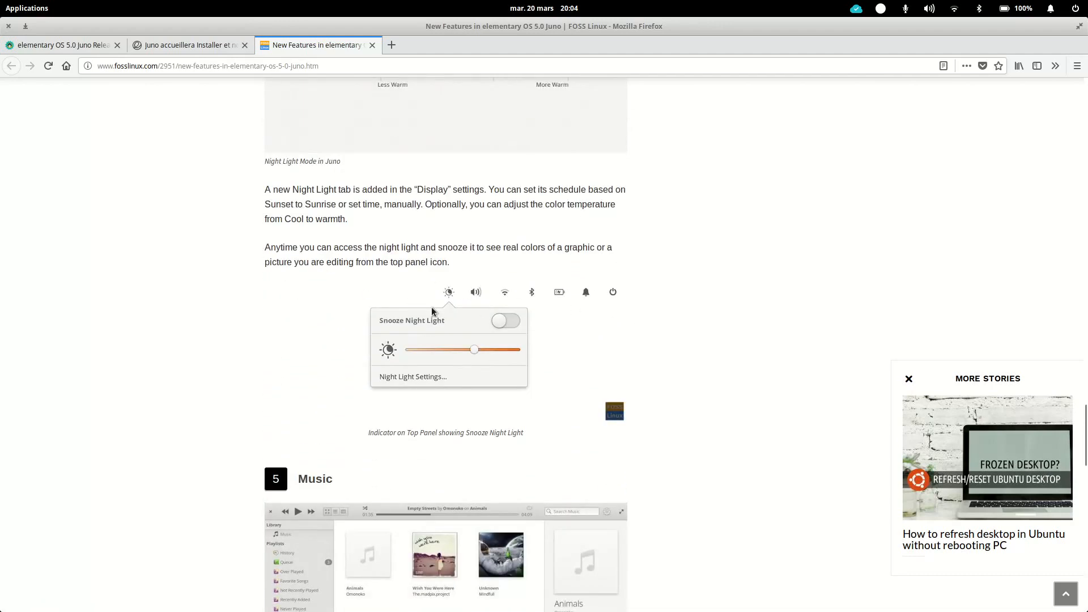
{"action": "mouse_move", "coordinate": [820, 25]}
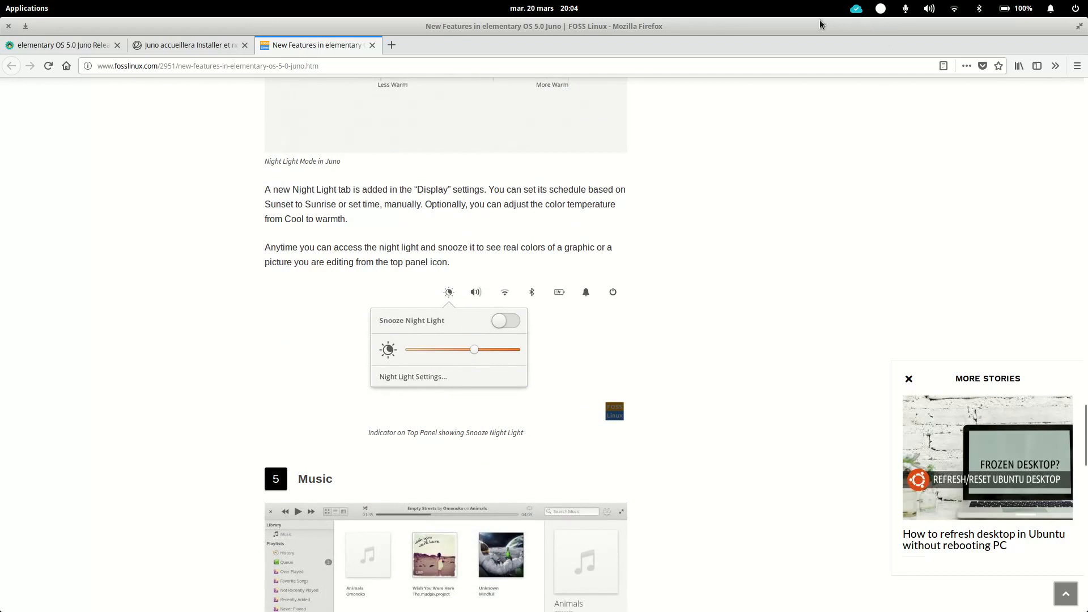
- Scroll down the Juno article past the Music app screenshot to the closing paragraph and author bio
{"action": "scroll", "scroll_direction": "down", "scroll_amount": 3}
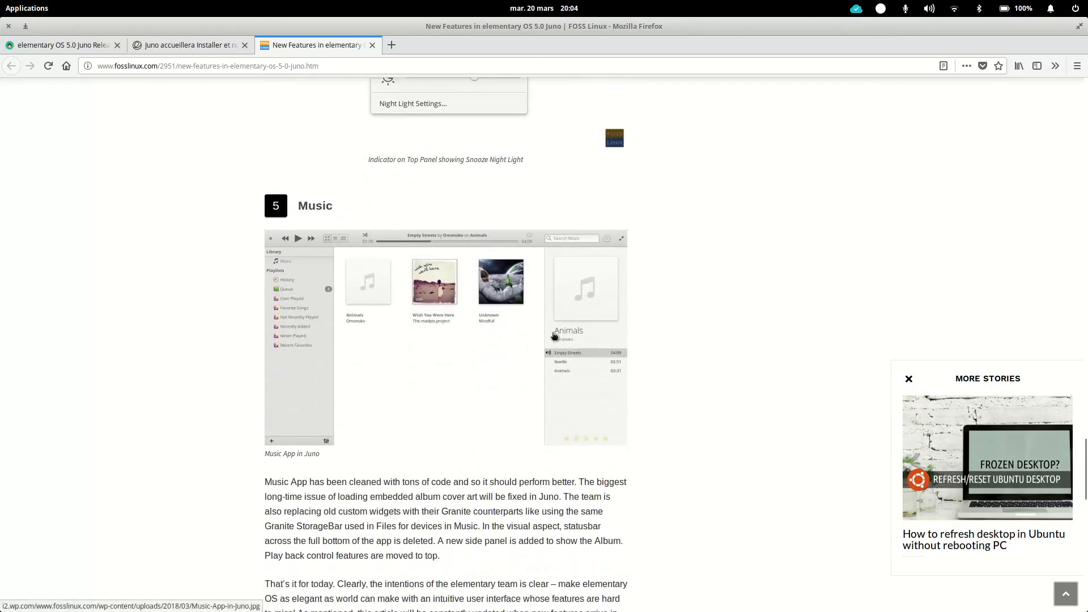
{"action": "scroll", "scroll_direction": "down", "scroll_amount": 3}
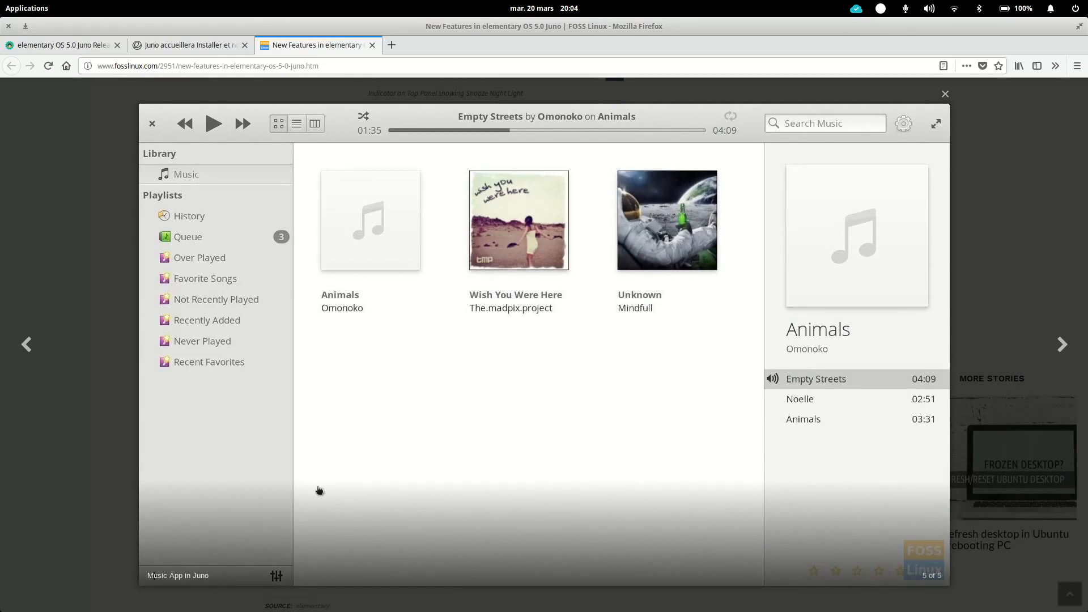
{"action": "mouse_move", "coordinate": [643, 558]}
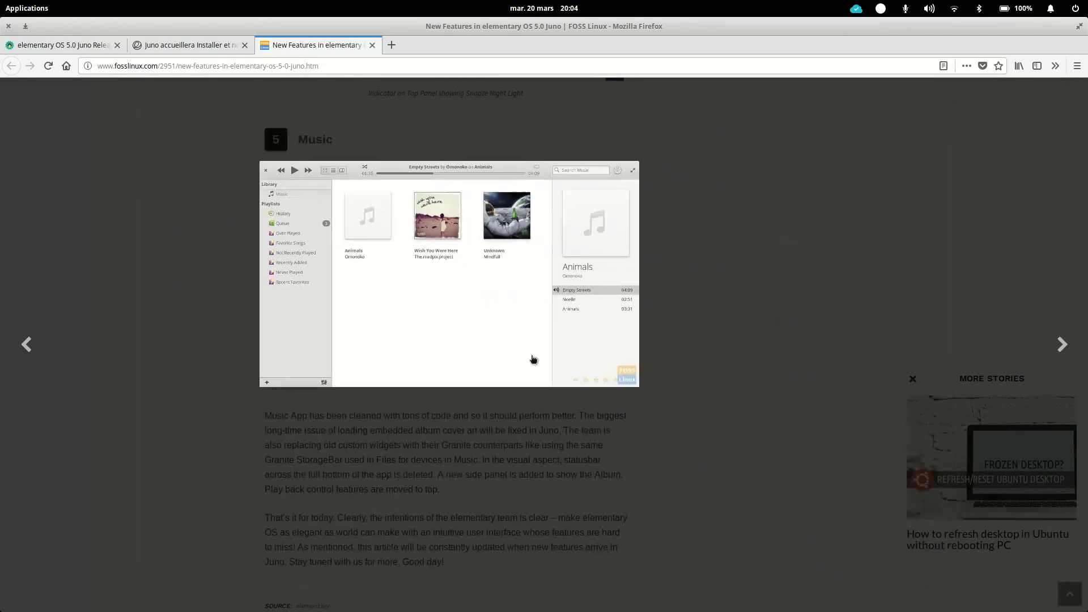
{"action": "scroll", "scroll_direction": "down", "scroll_amount": 3}
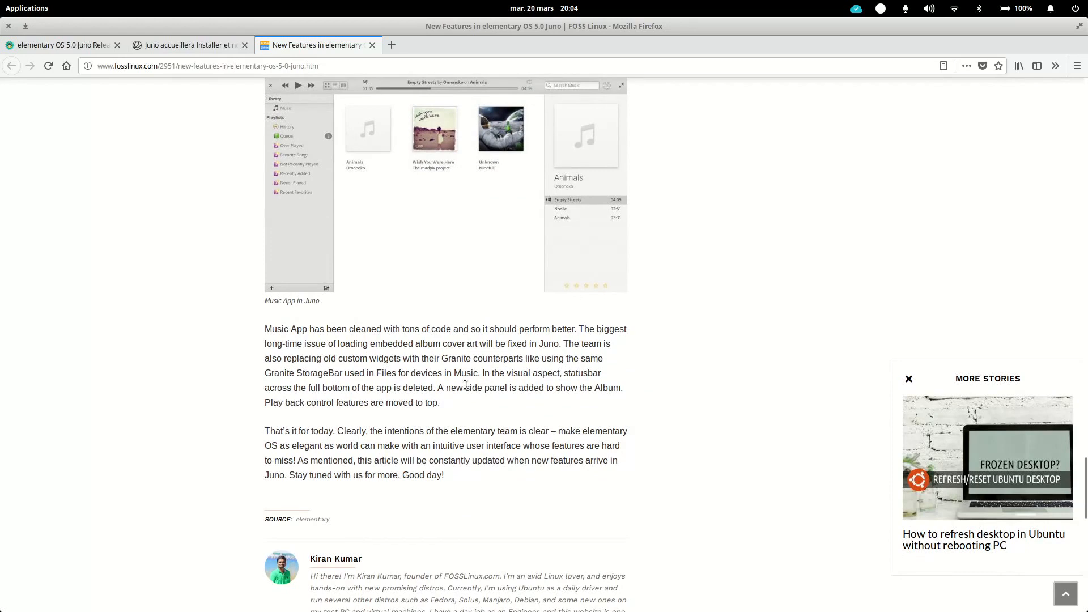
{"action": "mouse_move", "coordinate": [443, 432]}
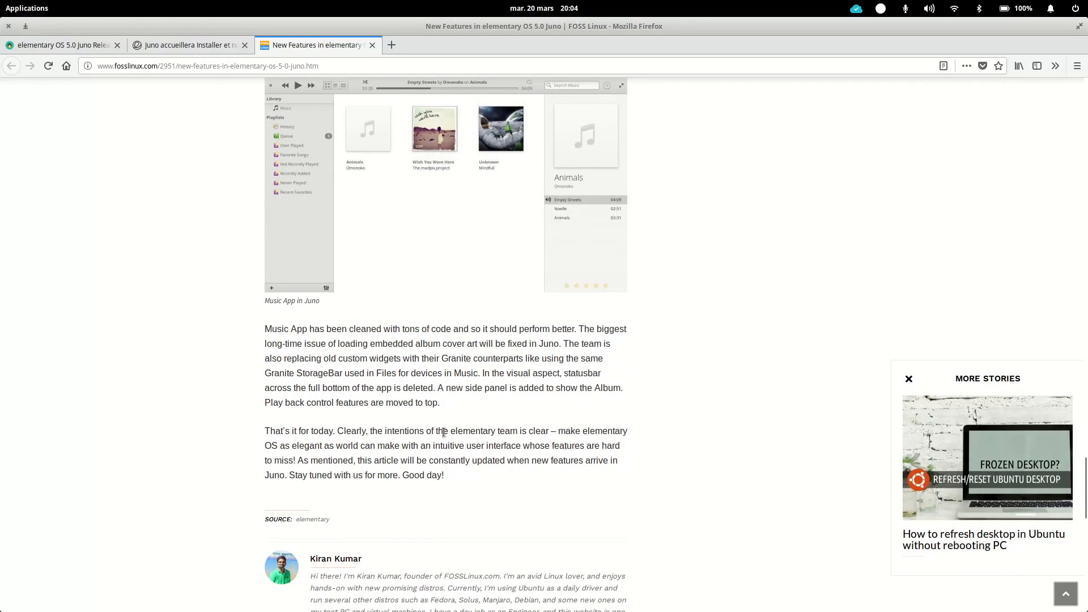
{"action": "mouse_move", "coordinate": [835, 311]}
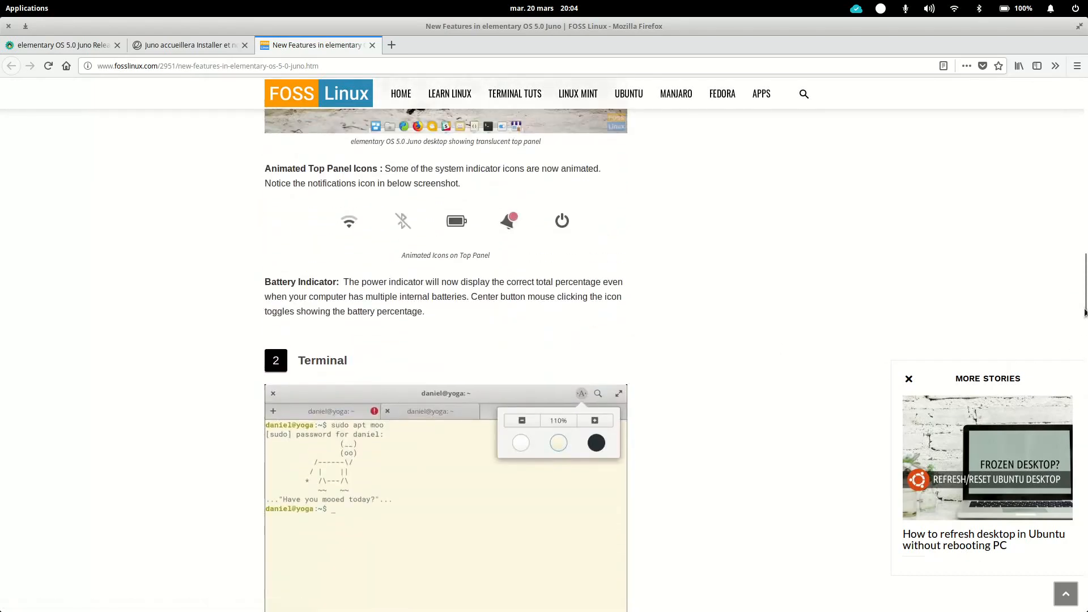
- Scroll up to the article's title, banner image and opening paragraph
{"action": "scroll", "scroll_direction": "up", "scroll_amount": 3}
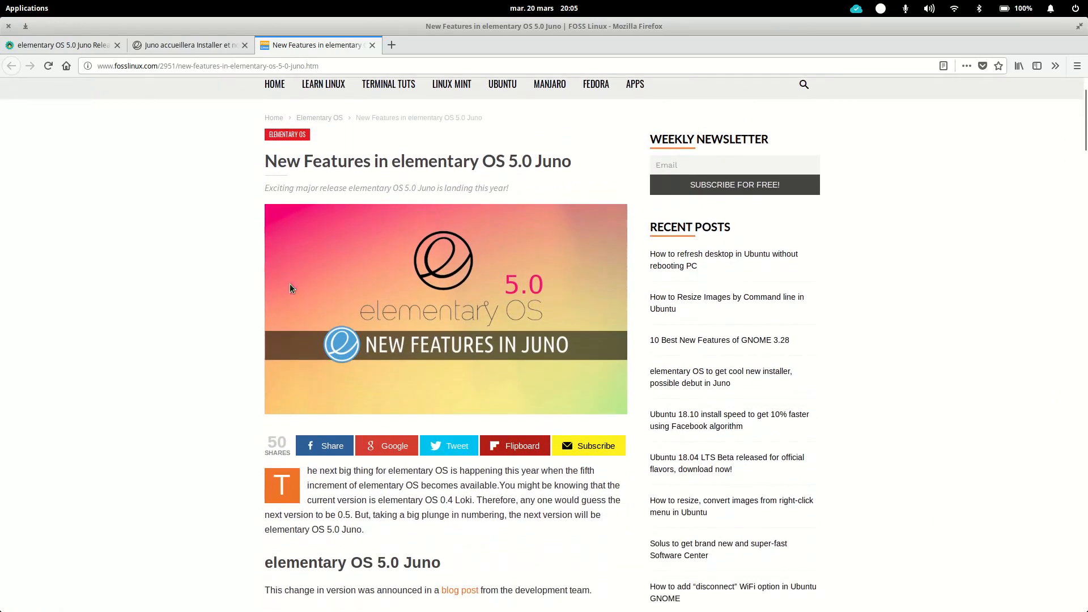
{"action": "mouse_move", "coordinate": [172, 233]}
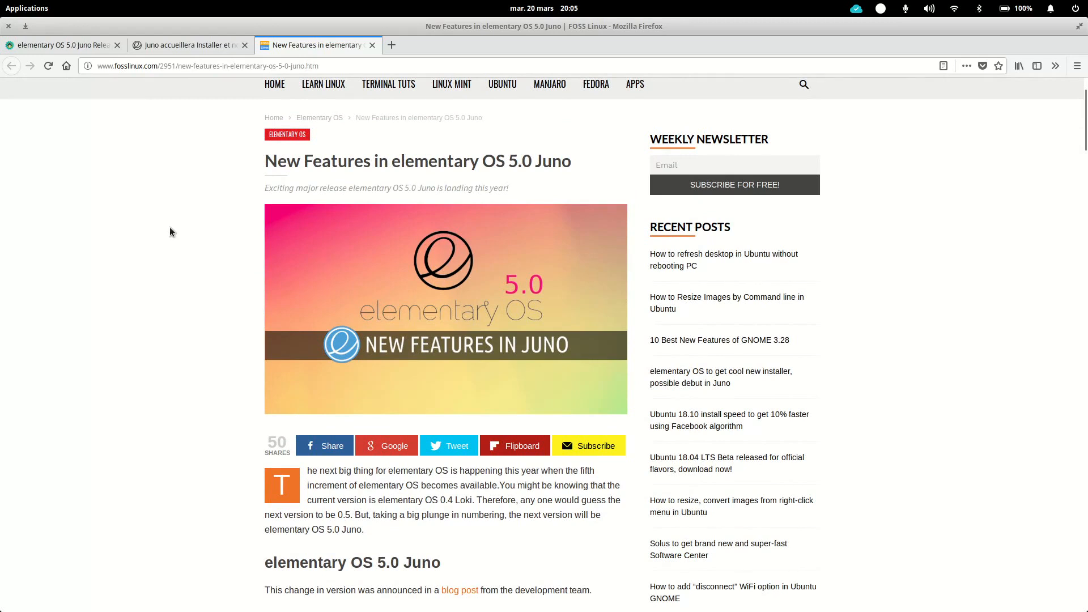
{"action": "mouse_move", "coordinate": [559, 149]}
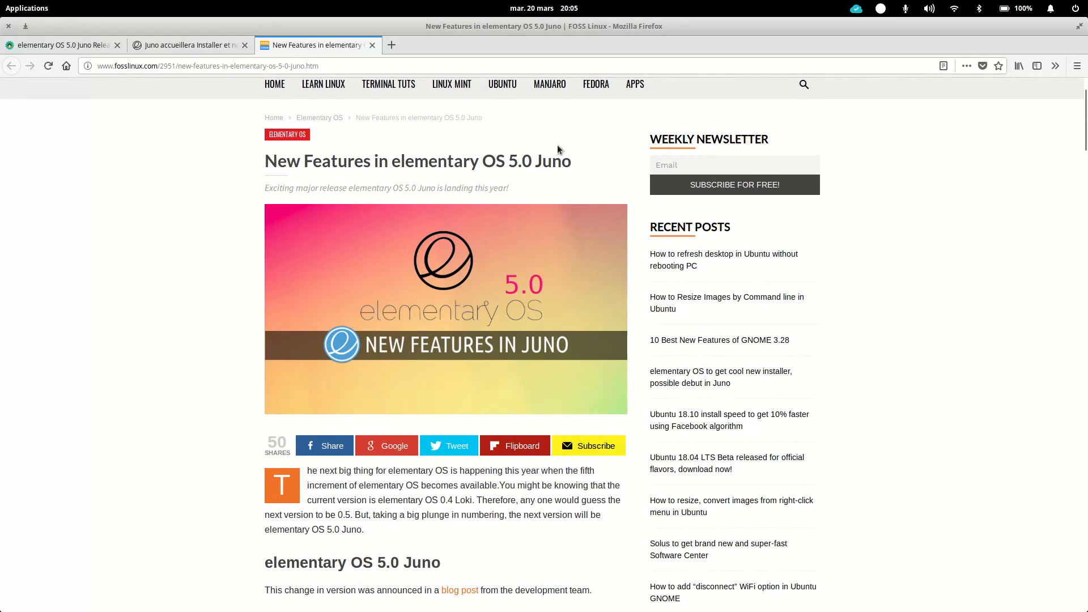
{"action": "mouse_move", "coordinate": [529, 143]}
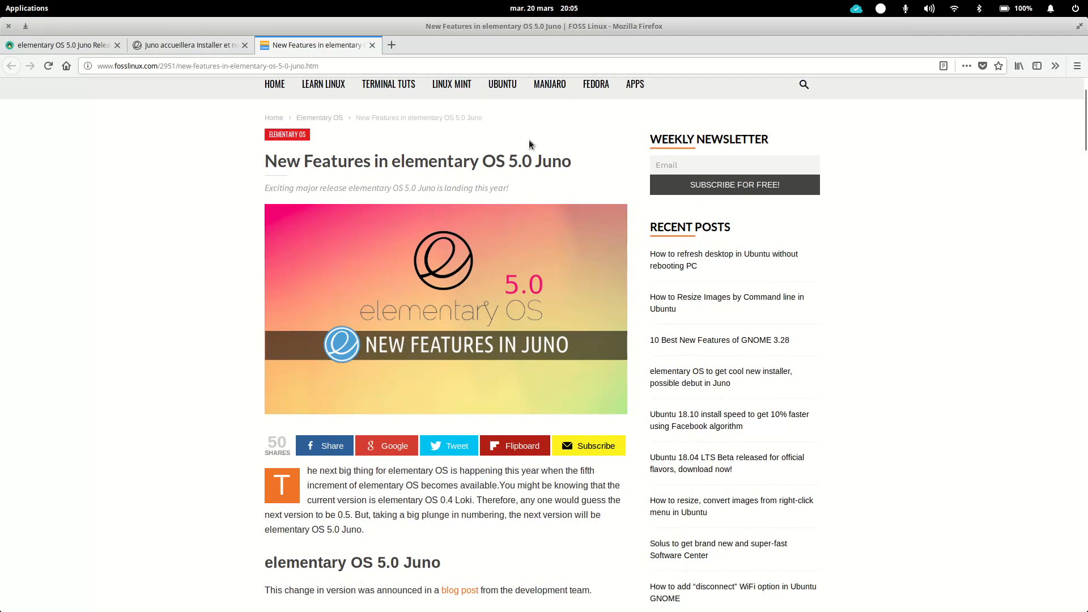